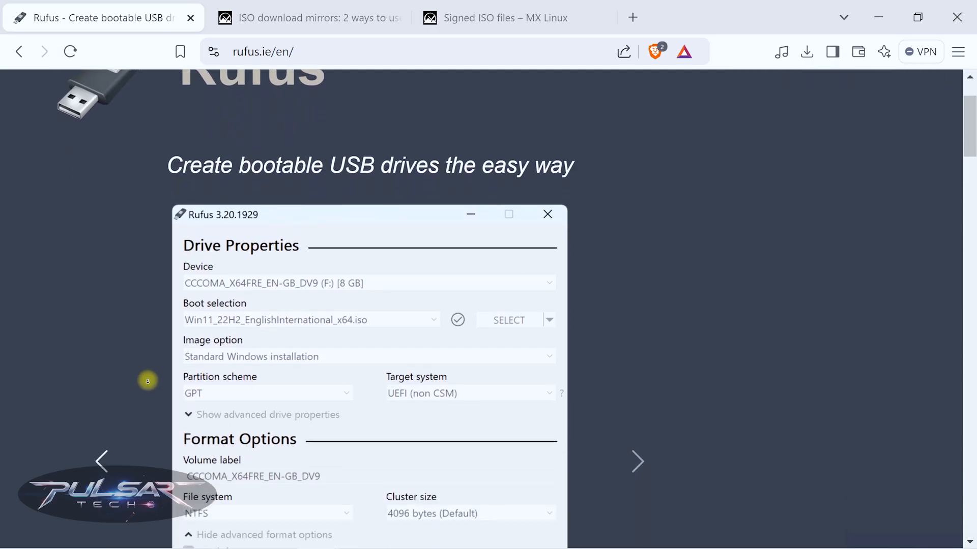
# Scroll rufus.ie down to the Download table of latest releases.
pyautogui.scroll(-3)
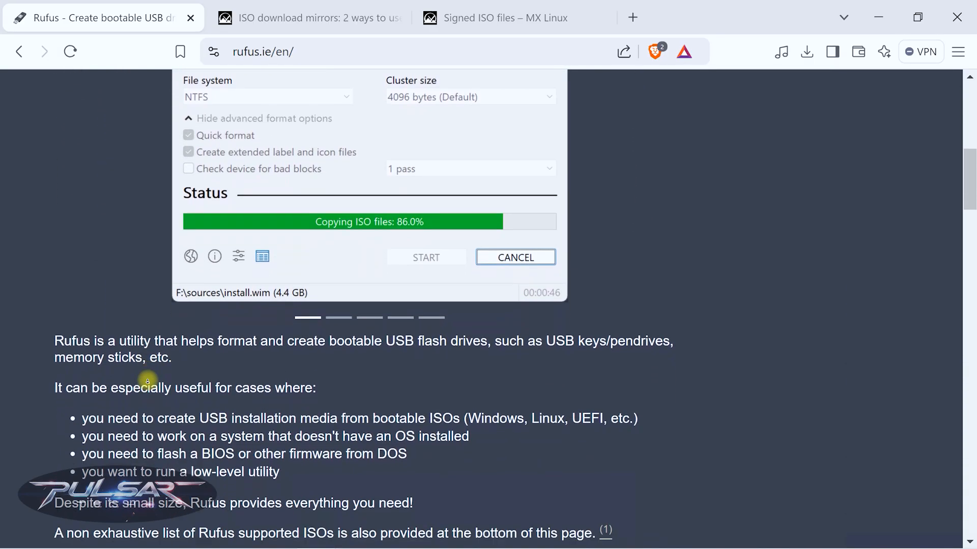
pyautogui.scroll(-3)
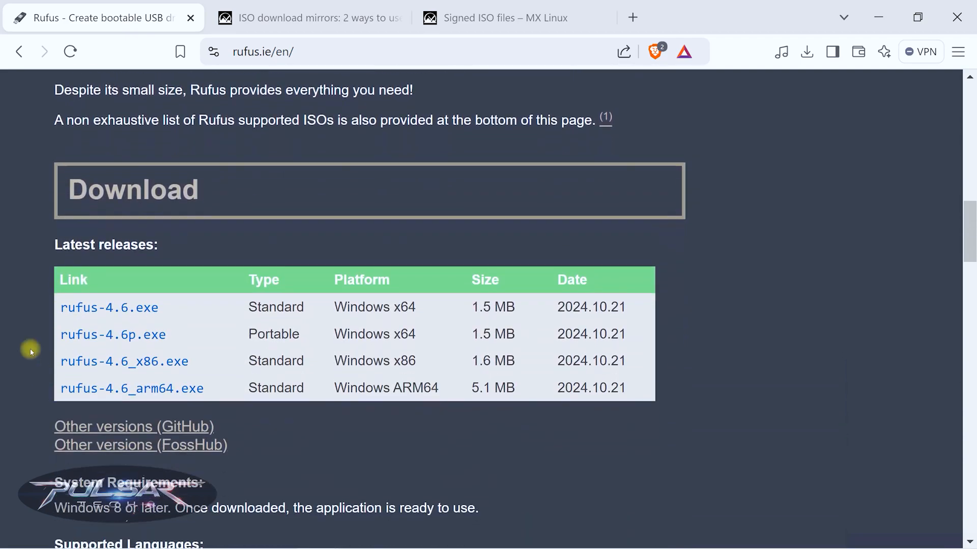
pyautogui.click(222, 18)
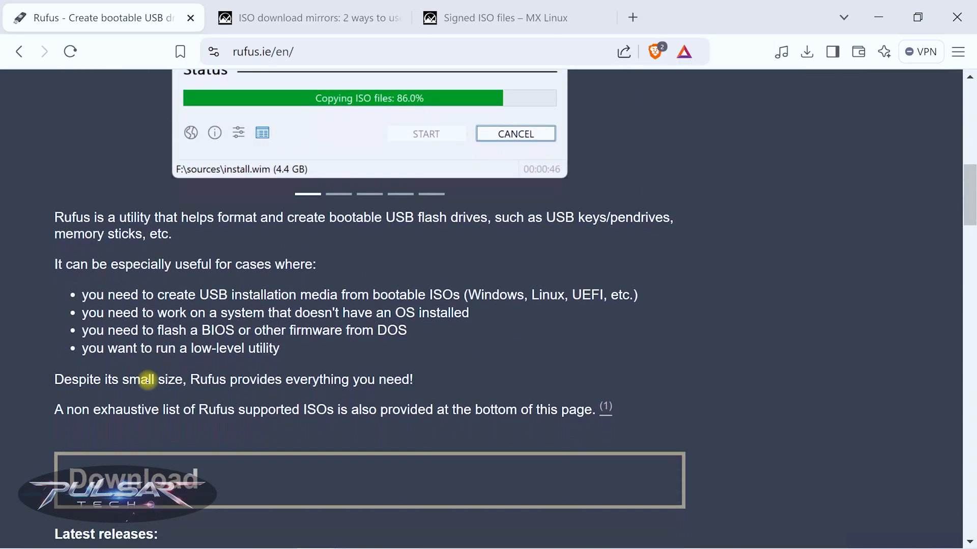
# Download rufus-4.6p.exe from the Latest releases table and save it to Downloads.
pyautogui.scroll(-3)
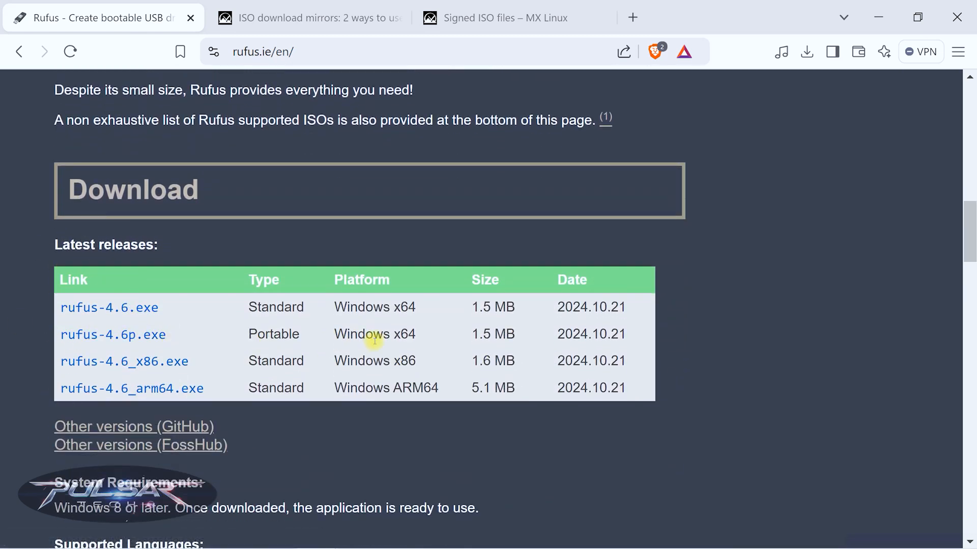
pyautogui.moveTo(109, 307)
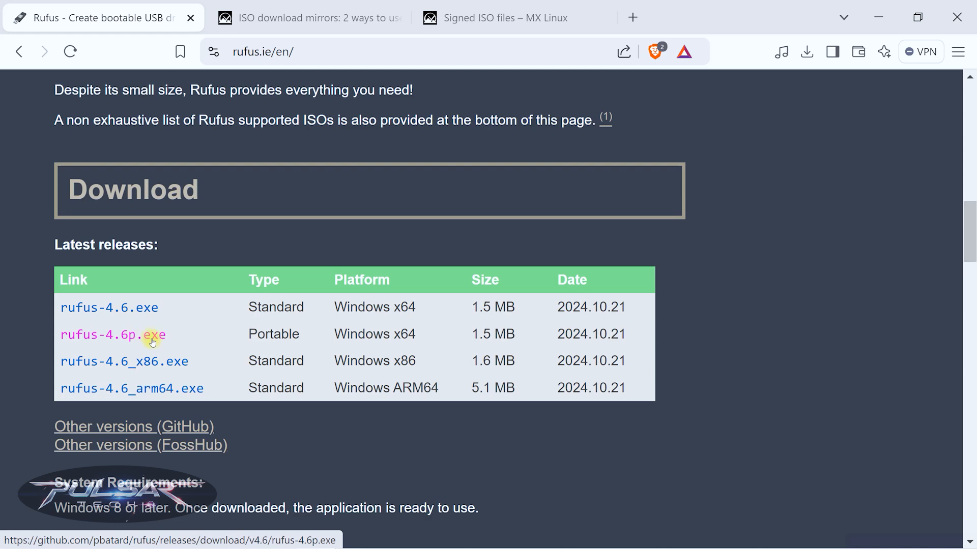
pyautogui.moveTo(143, 334)
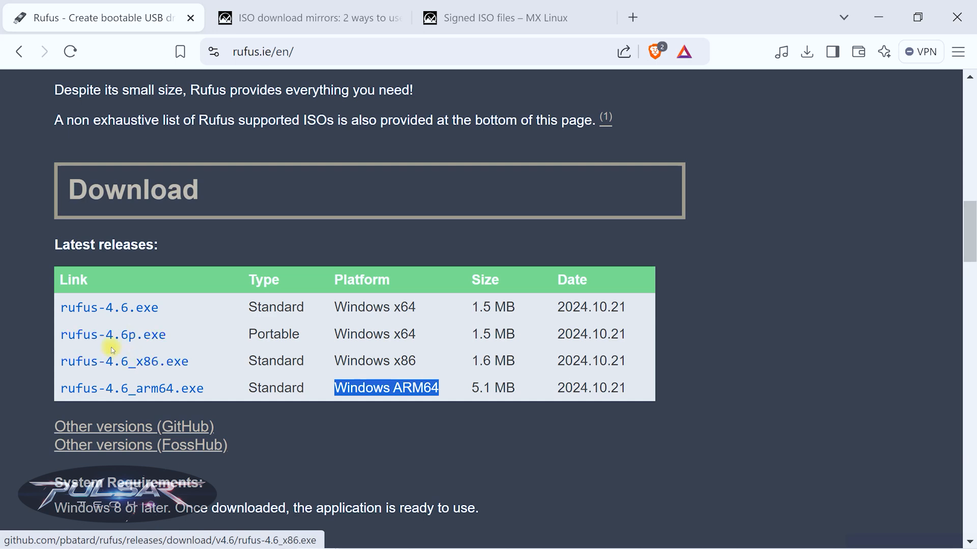
pyautogui.click(113, 335)
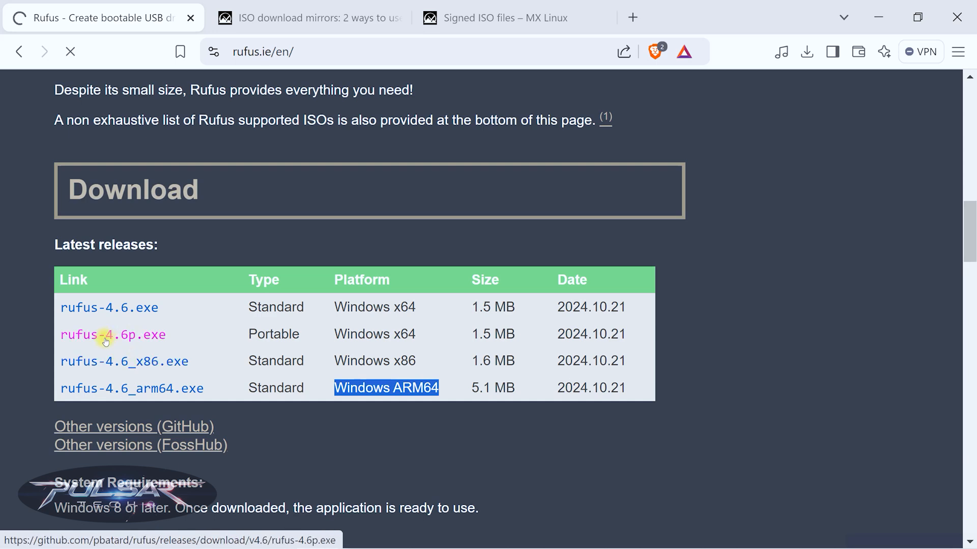
pyautogui.click(111, 335)
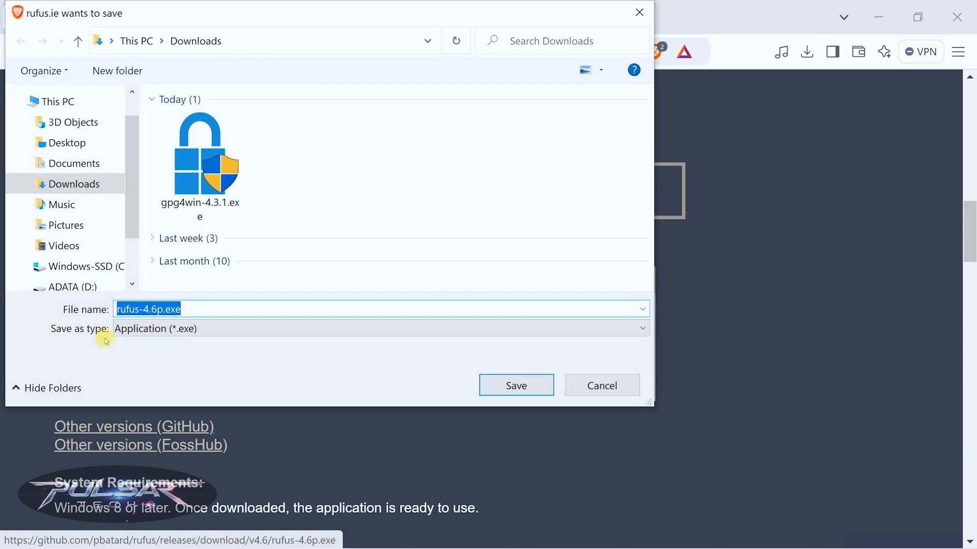
pyautogui.click(515, 385)
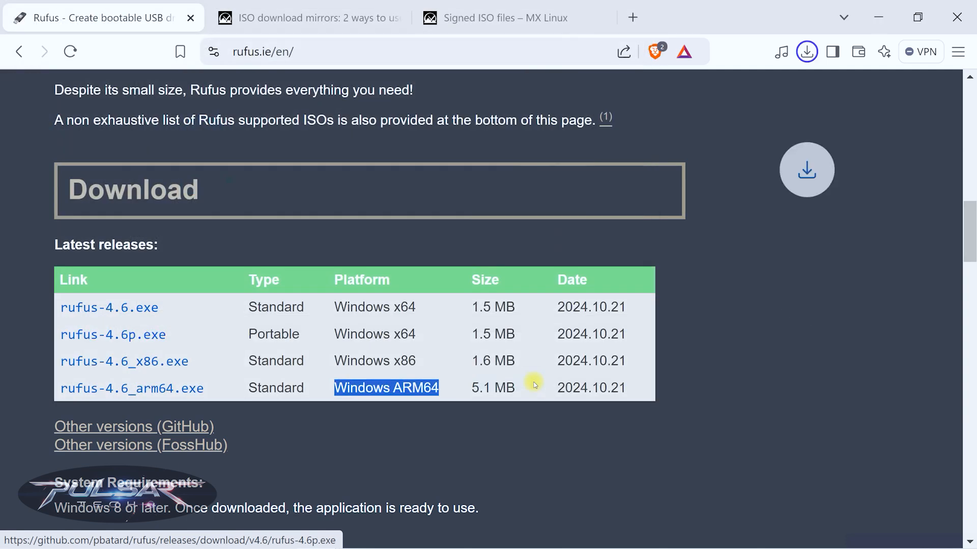
pyautogui.click(806, 51)
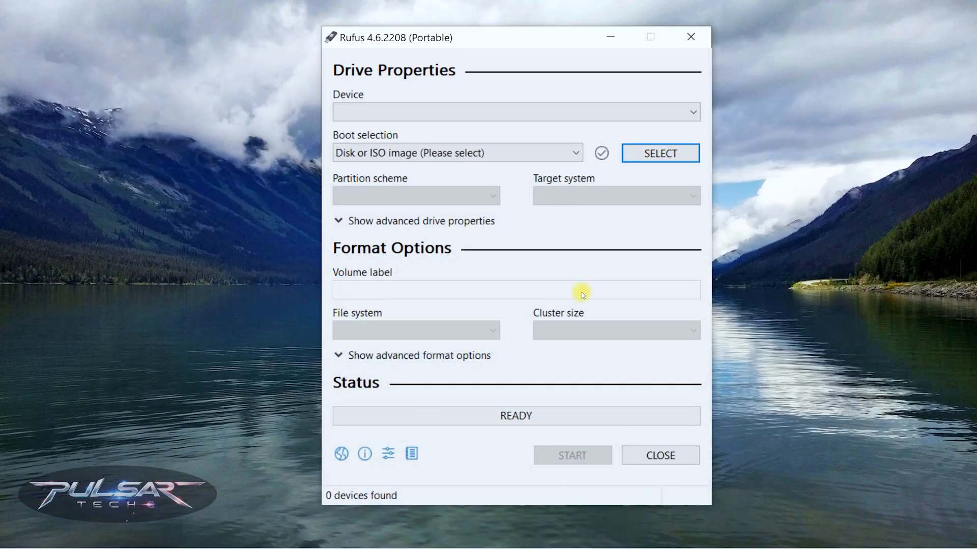
pyautogui.moveTo(309, 317)
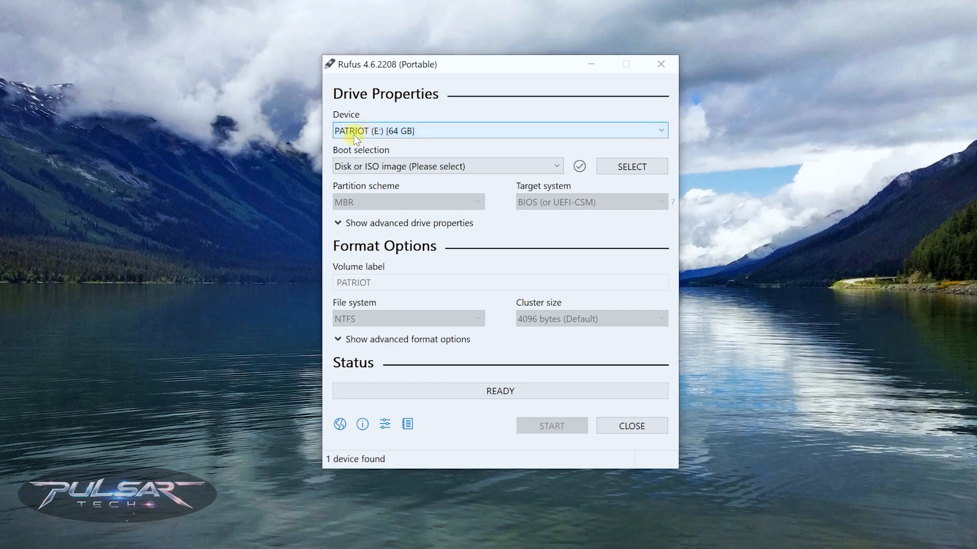
pyautogui.moveTo(396, 135)
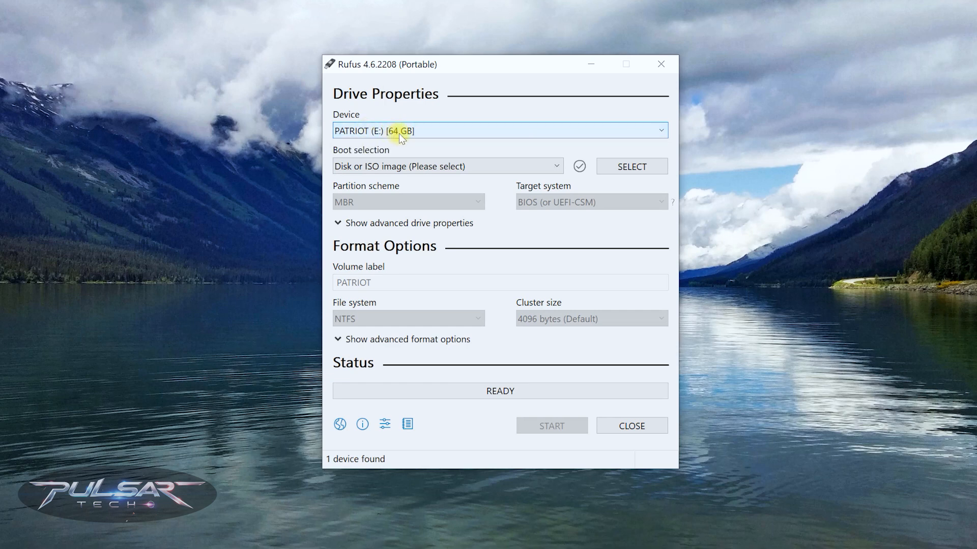
# Select MX-23.4_ahs_x64.iso from Downloads as the boot image, yielding label MX-Live and FAT32.
pyautogui.click(631, 166)
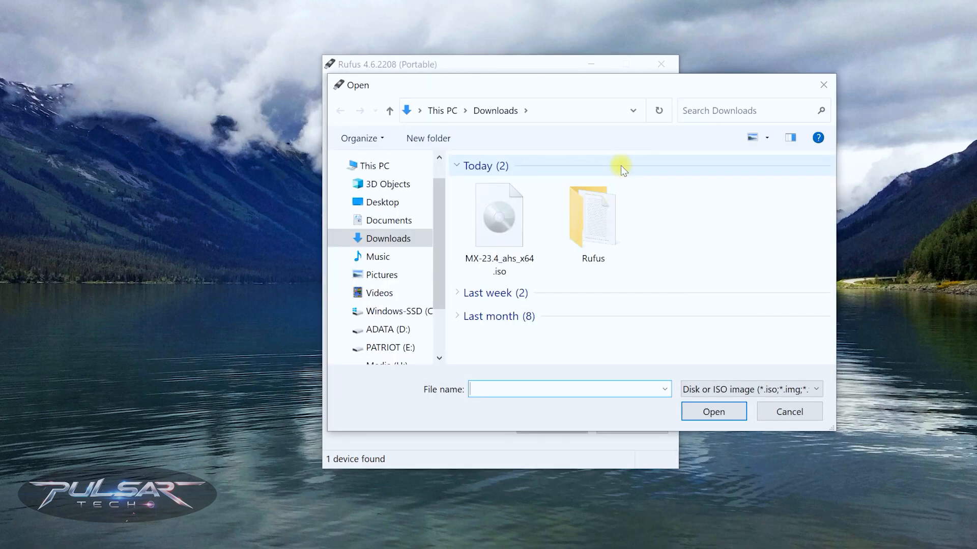
pyautogui.moveTo(499, 215)
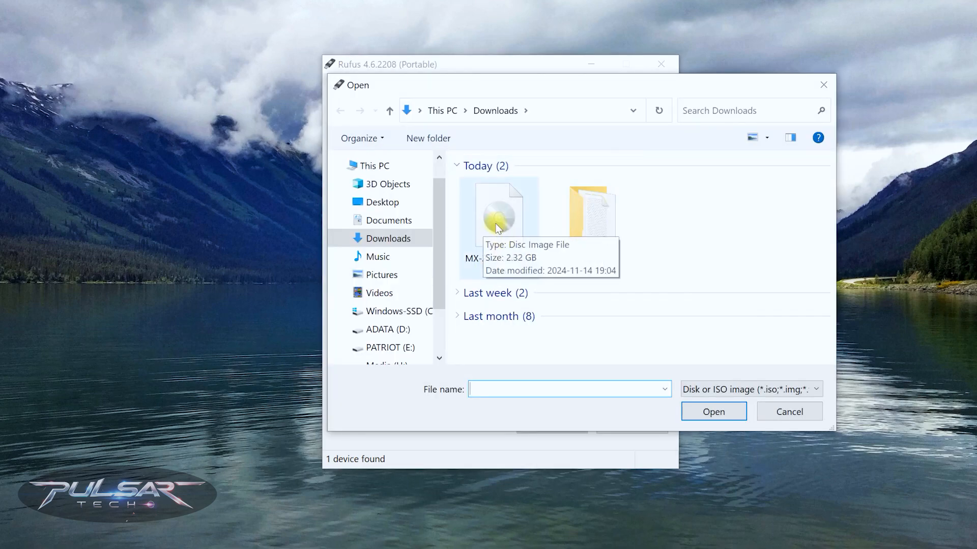
pyautogui.moveTo(493, 264)
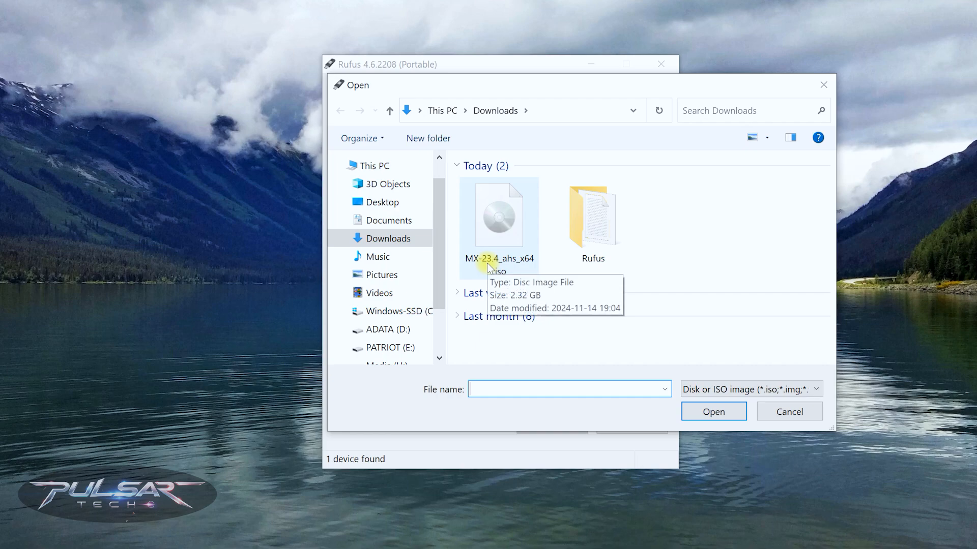
pyautogui.click(712, 409)
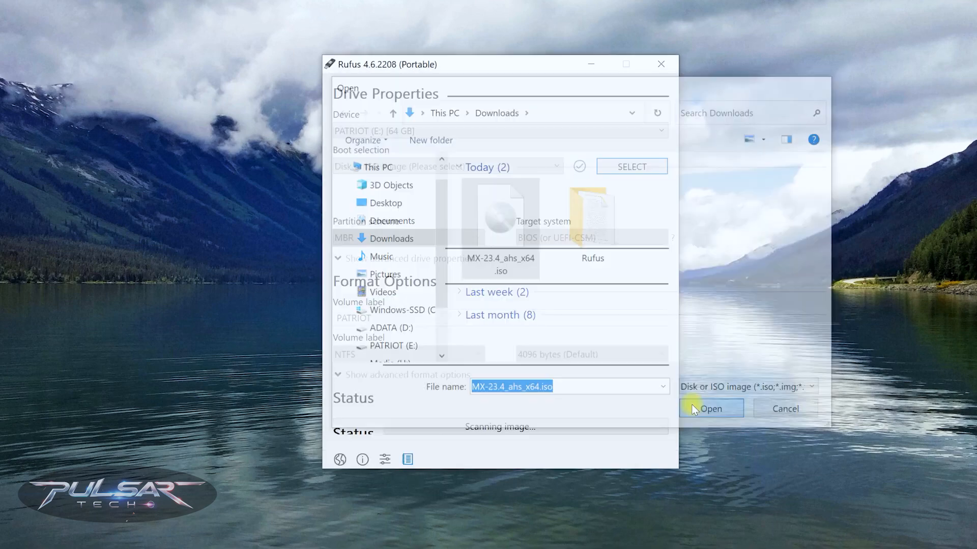
pyautogui.click(711, 409)
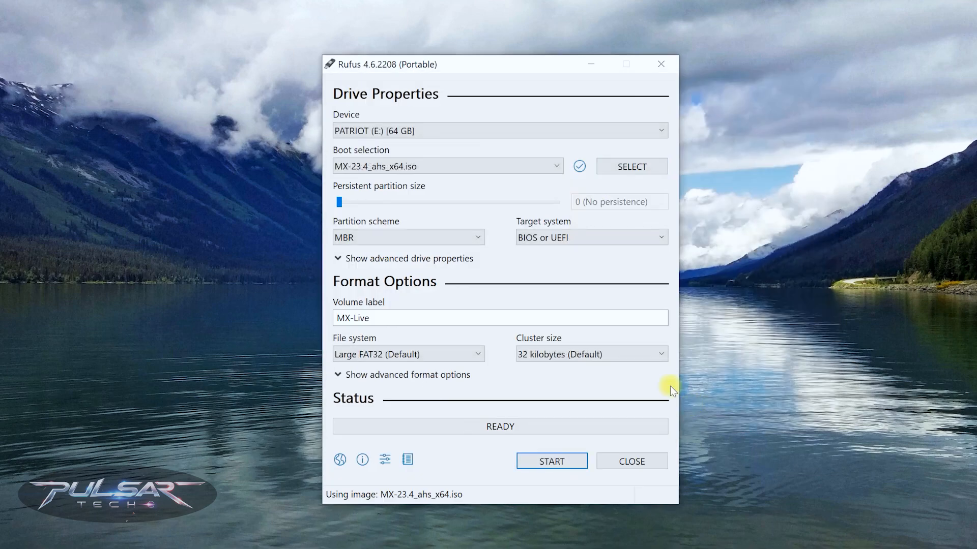
pyautogui.moveTo(491, 308)
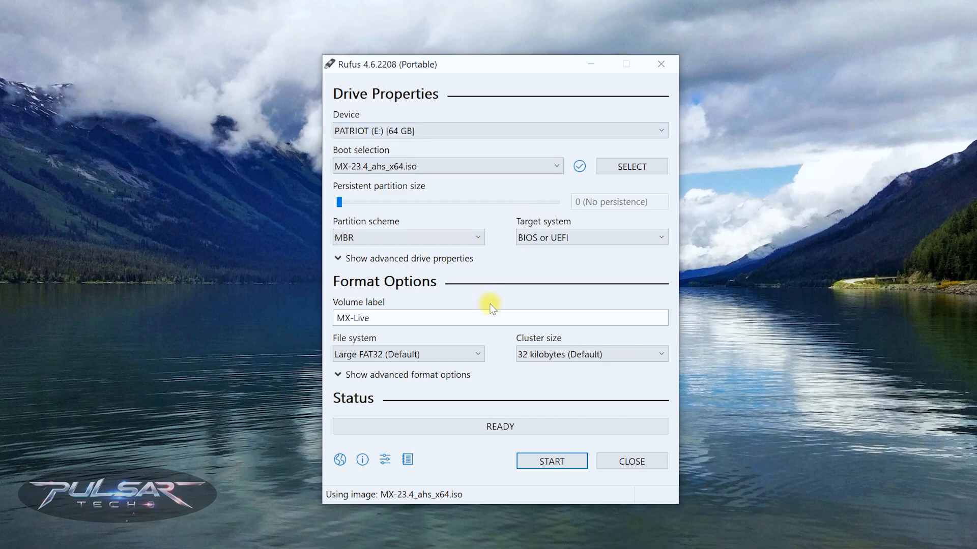
pyautogui.moveTo(429, 166)
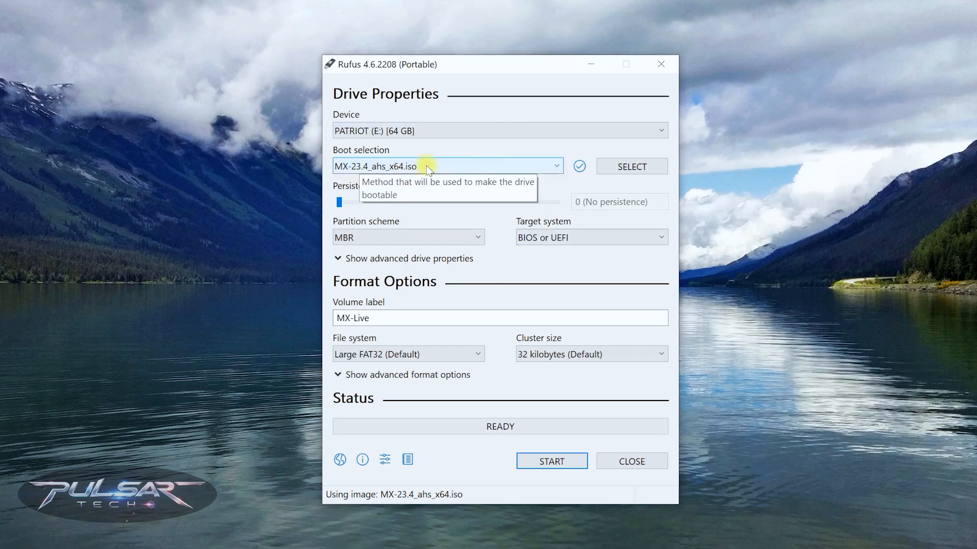
pyautogui.moveTo(498, 173)
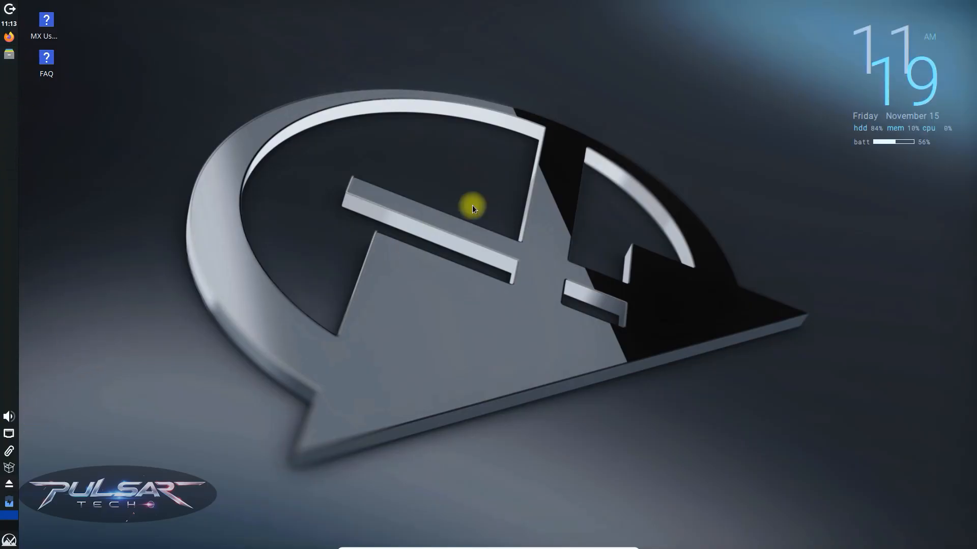
pyautogui.moveTo(211, 540)
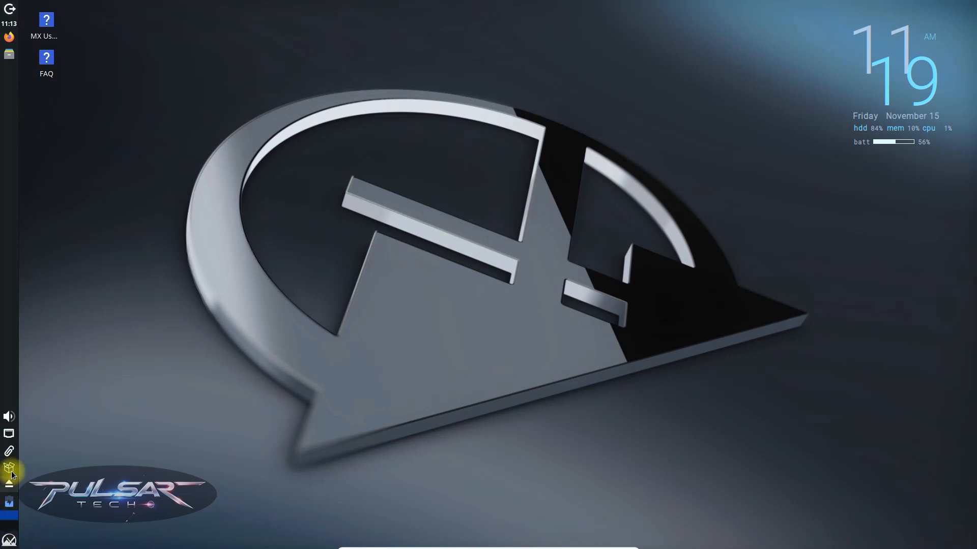
# Set the Xfce display scale to 1.25x via Settings > Display and apply it.
pyautogui.click(9, 464)
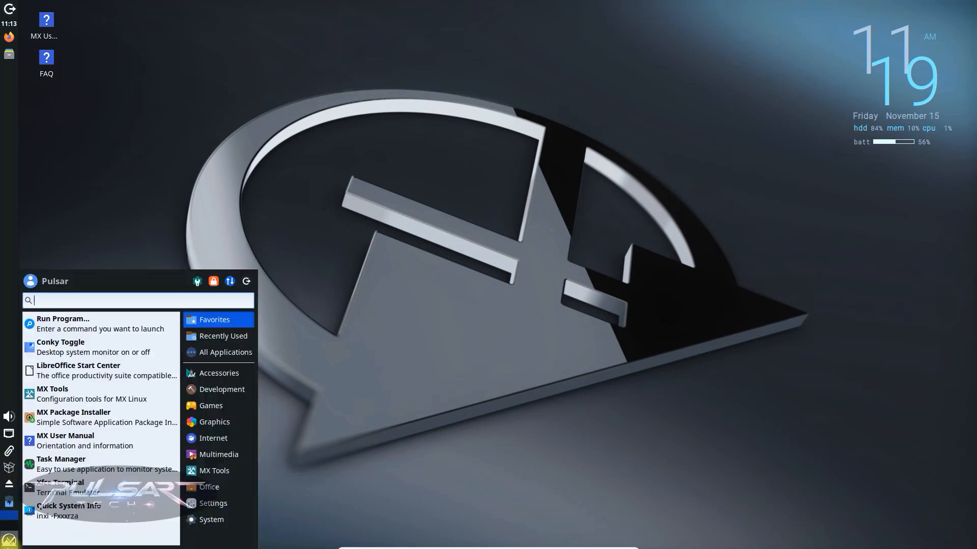
pyautogui.click(225, 352)
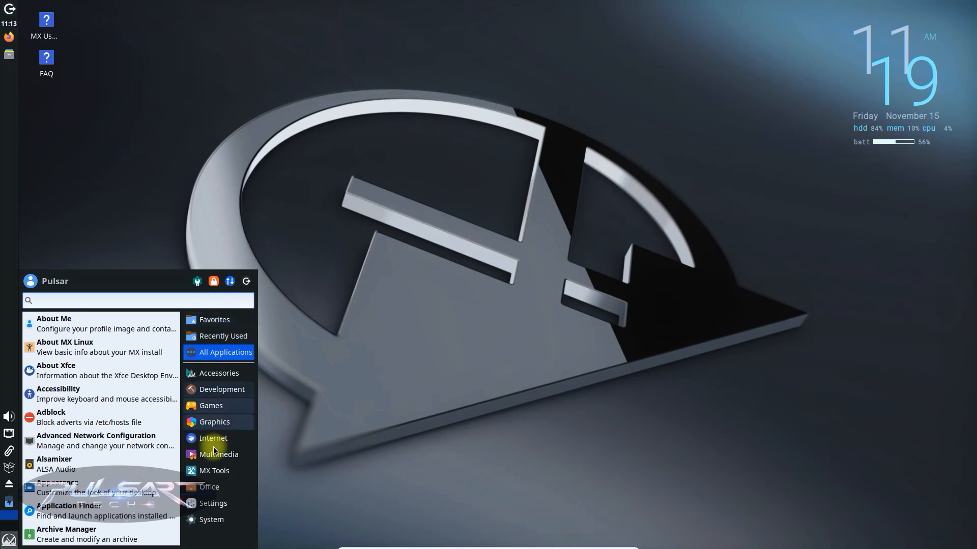
pyautogui.click(213, 503)
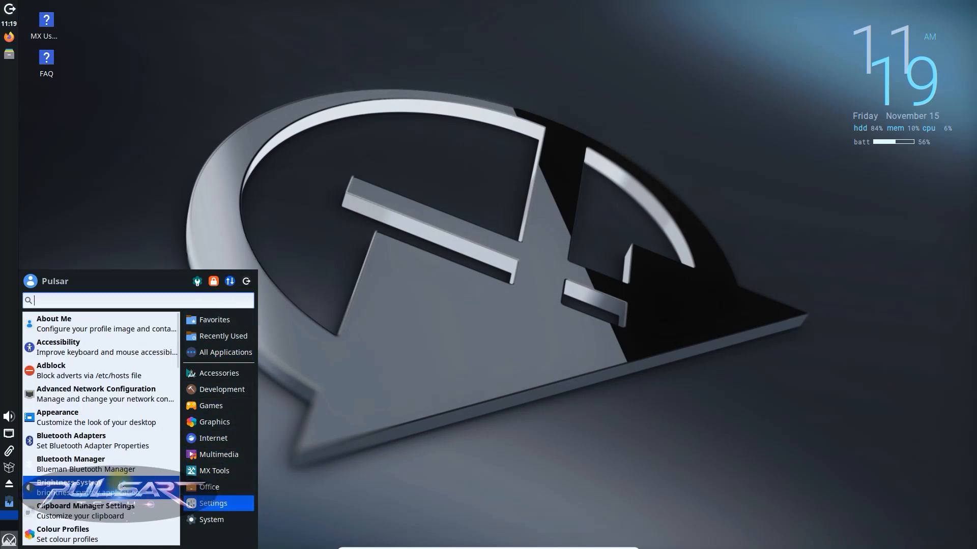
pyautogui.scroll(-3)
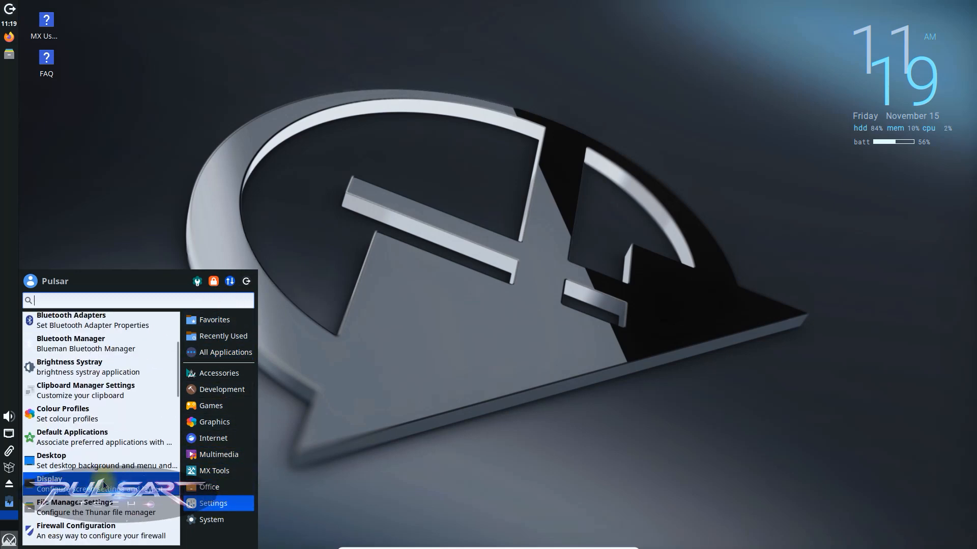
pyautogui.click(49, 479)
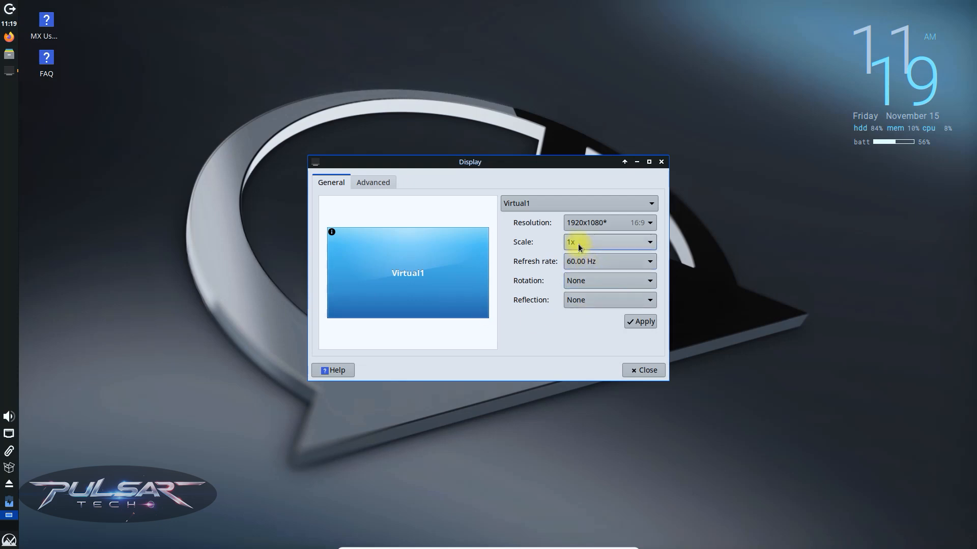
pyautogui.click(607, 242)
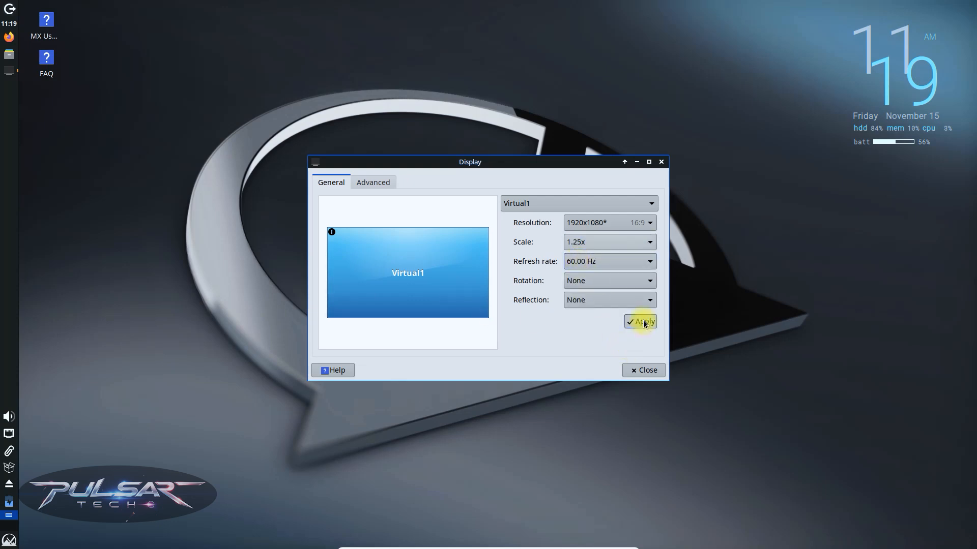
pyautogui.click(639, 322)
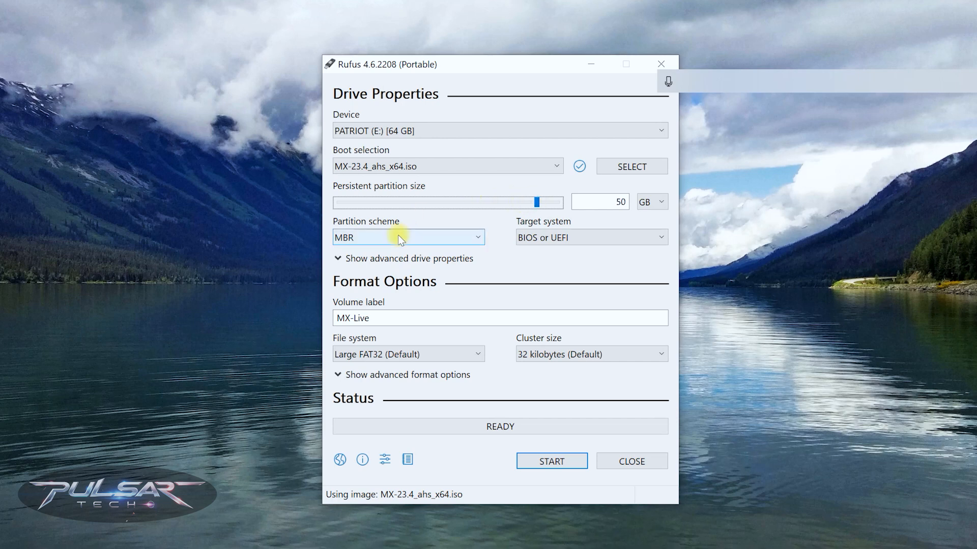
pyautogui.moveTo(399, 237)
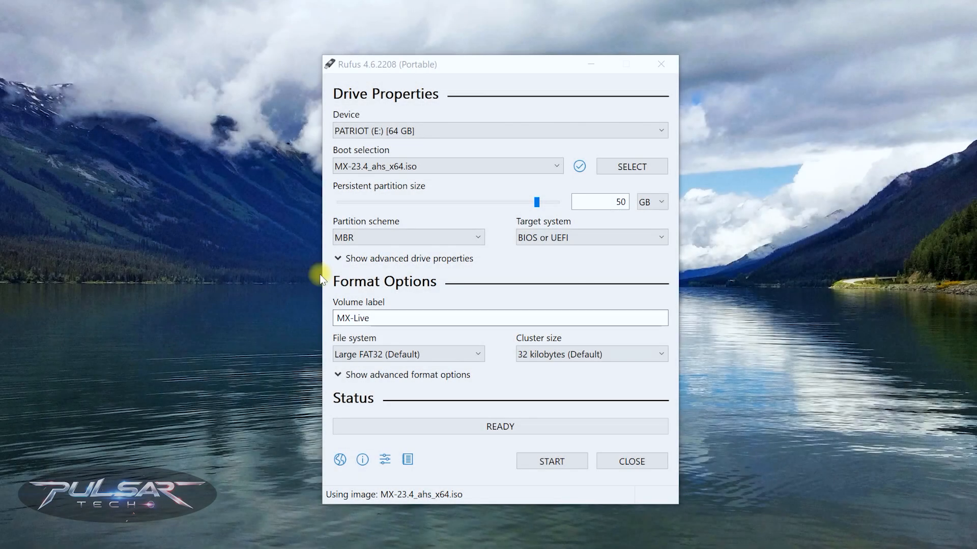
pyautogui.moveTo(386, 226)
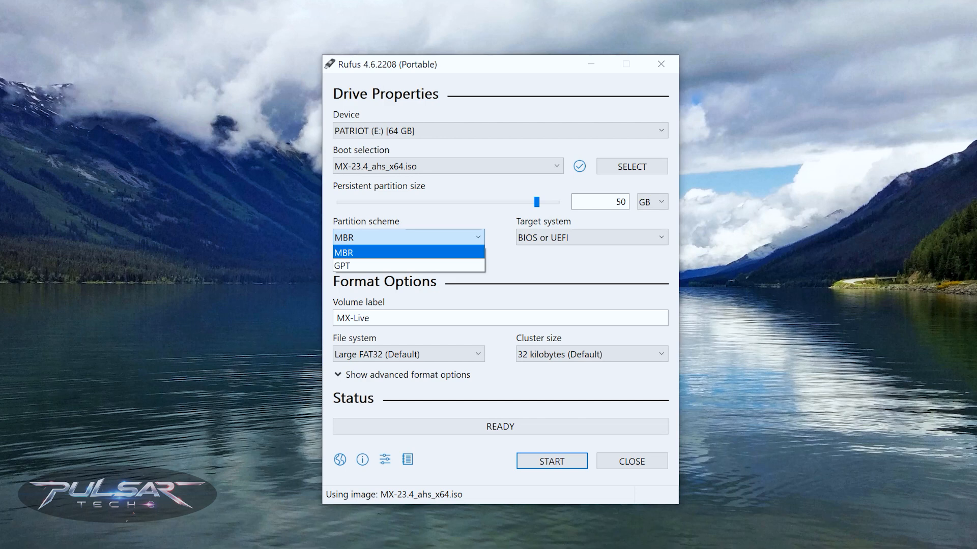
pyautogui.moveTo(807, 243)
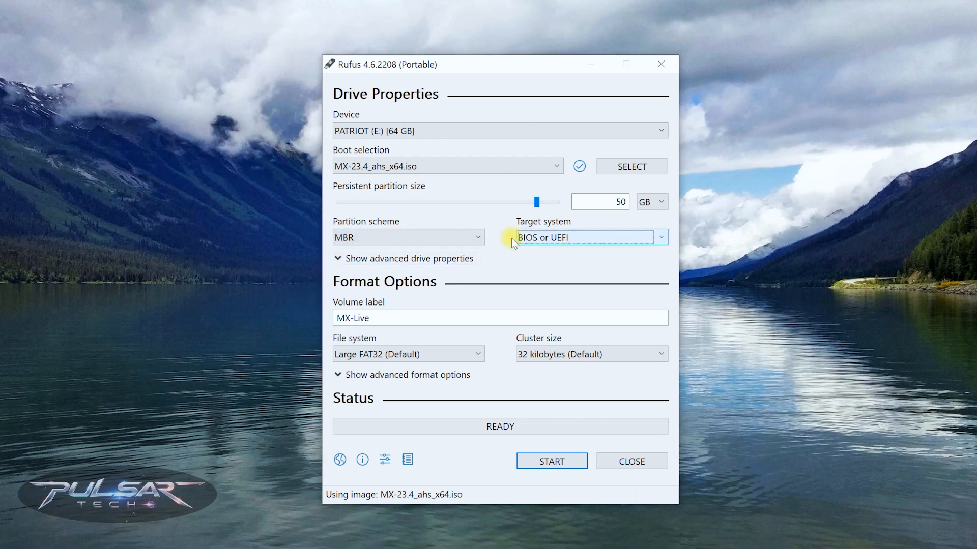
pyautogui.moveTo(548, 242)
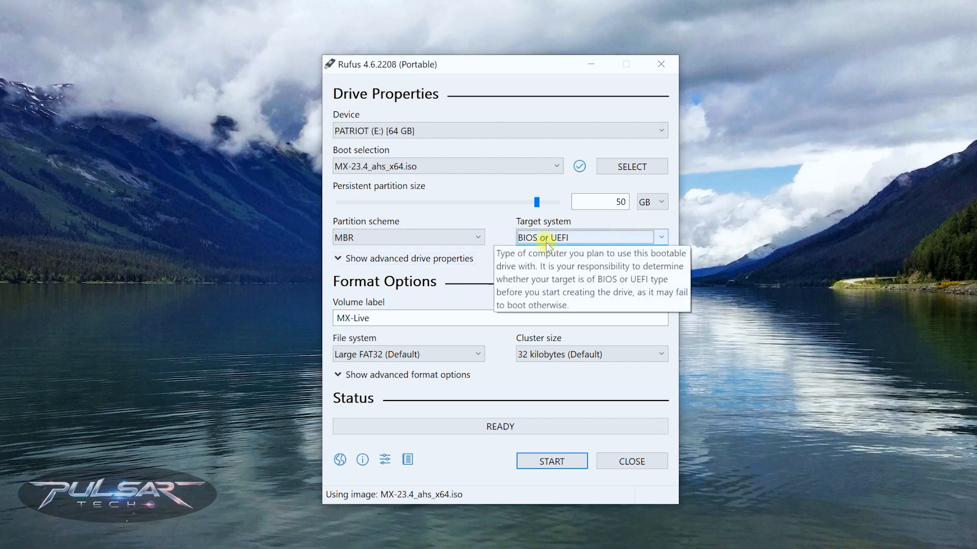
pyautogui.moveTo(655, 261)
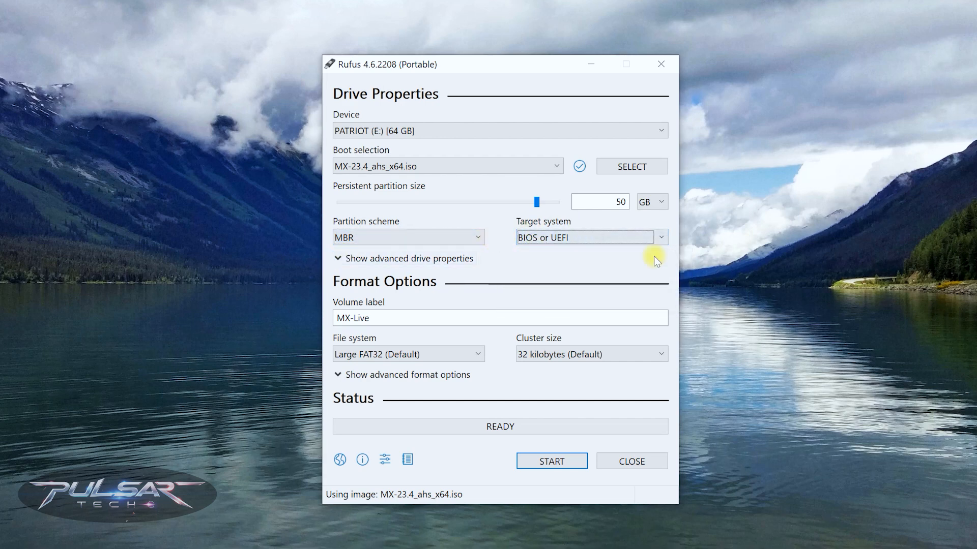
pyautogui.moveTo(492, 253)
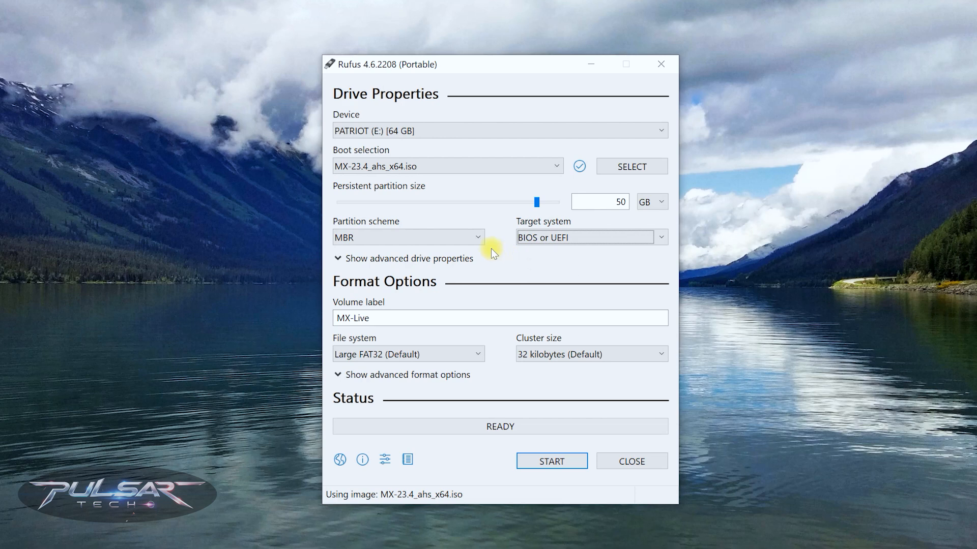
pyautogui.moveTo(505, 245)
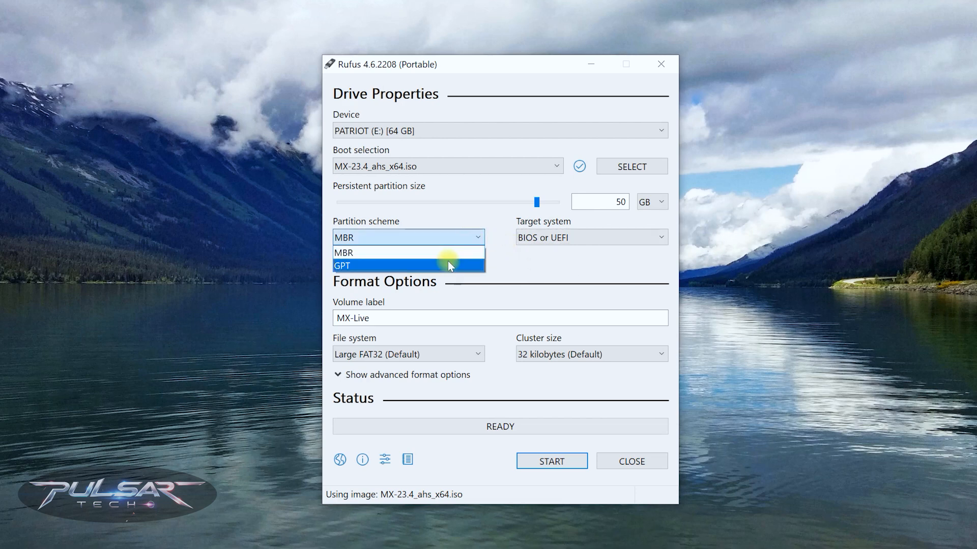
pyautogui.click(342, 266)
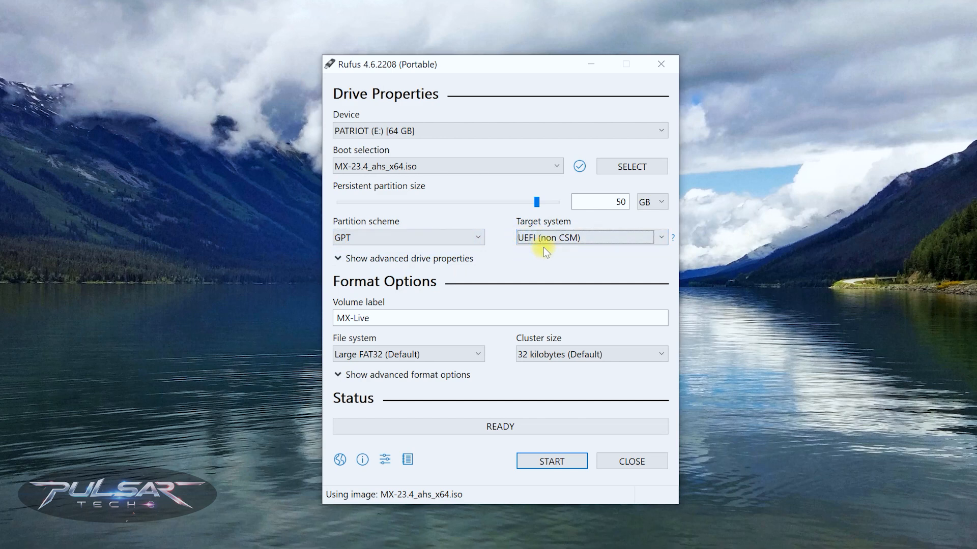
pyautogui.moveTo(589, 250)
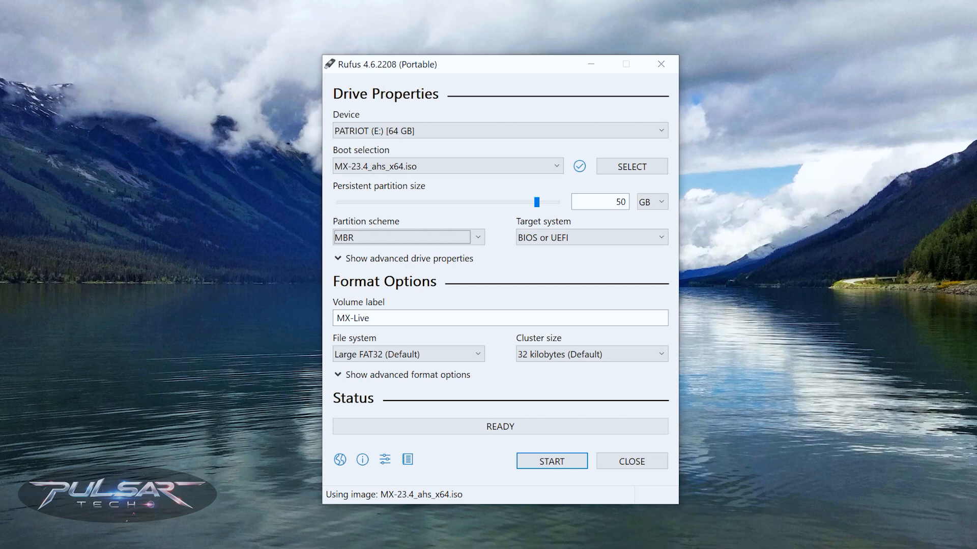
pyautogui.moveTo(342, 258)
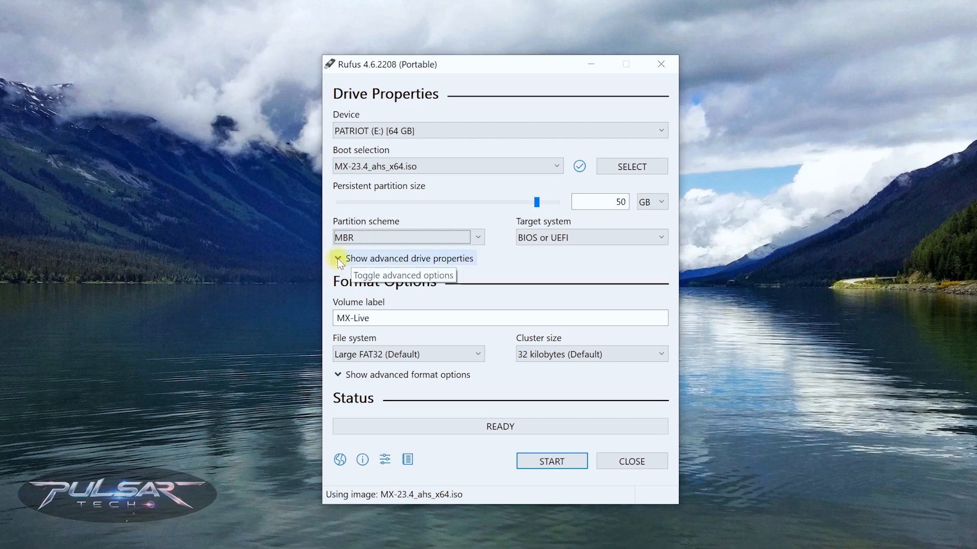
# Show the advanced drive properties, leaving all their checkboxes unticked.
pyautogui.click(338, 258)
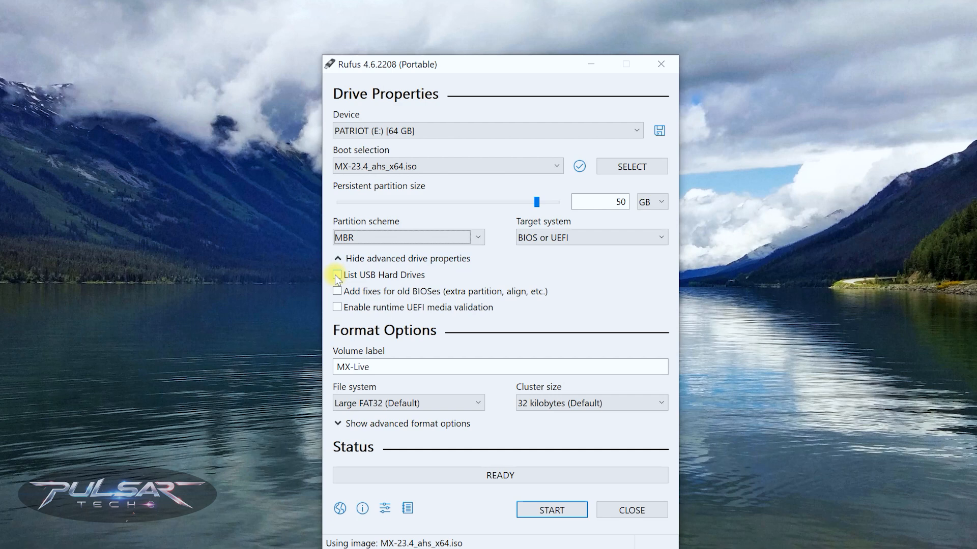
pyautogui.moveTo(415, 284)
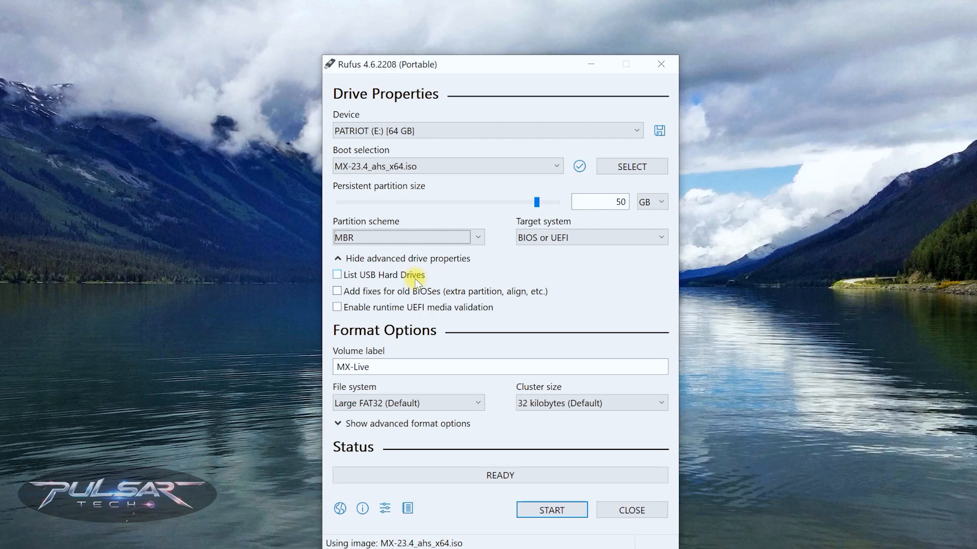
pyautogui.moveTo(380, 279)
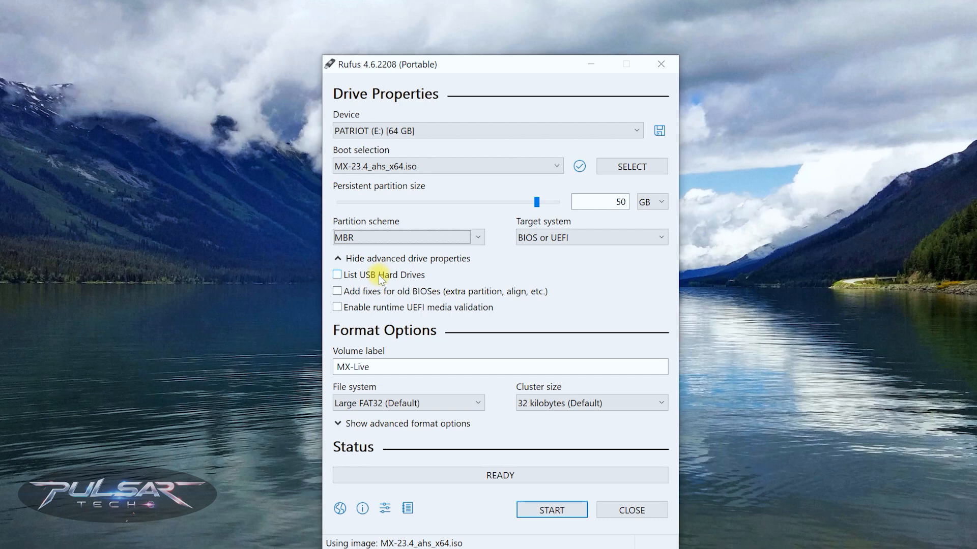
pyautogui.moveTo(337, 275)
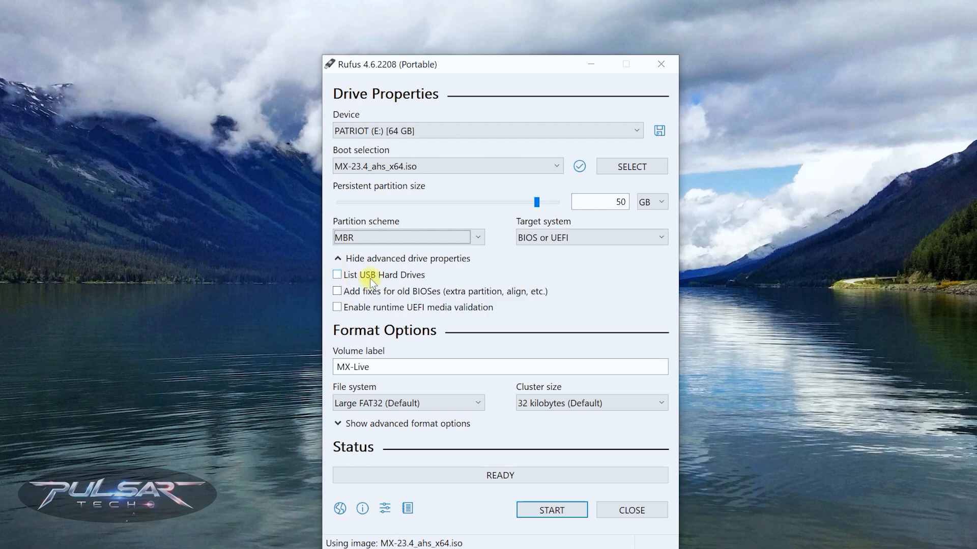
pyautogui.moveTo(408, 298)
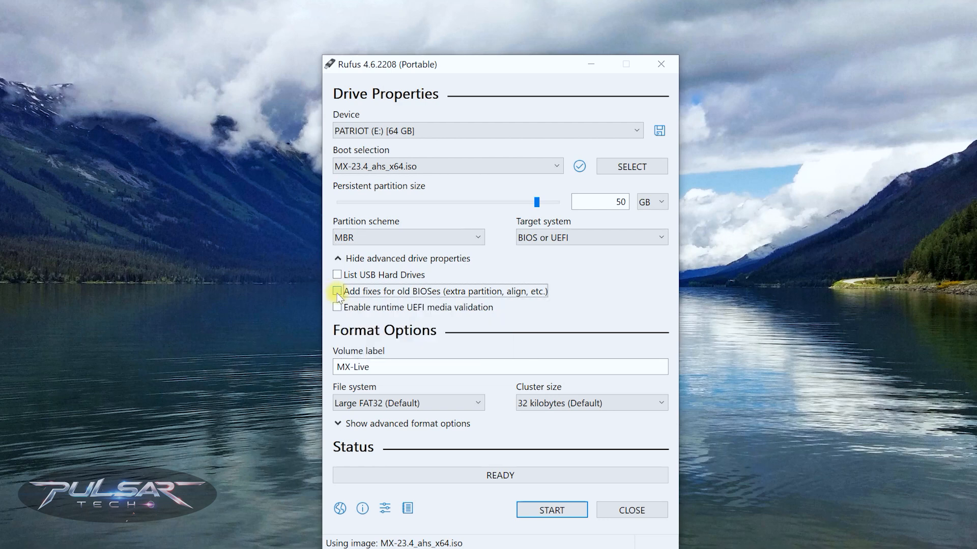
# Enable 'Add fixes for old BIOSes (extra partition, align, etc.)'.
pyautogui.click(337, 291)
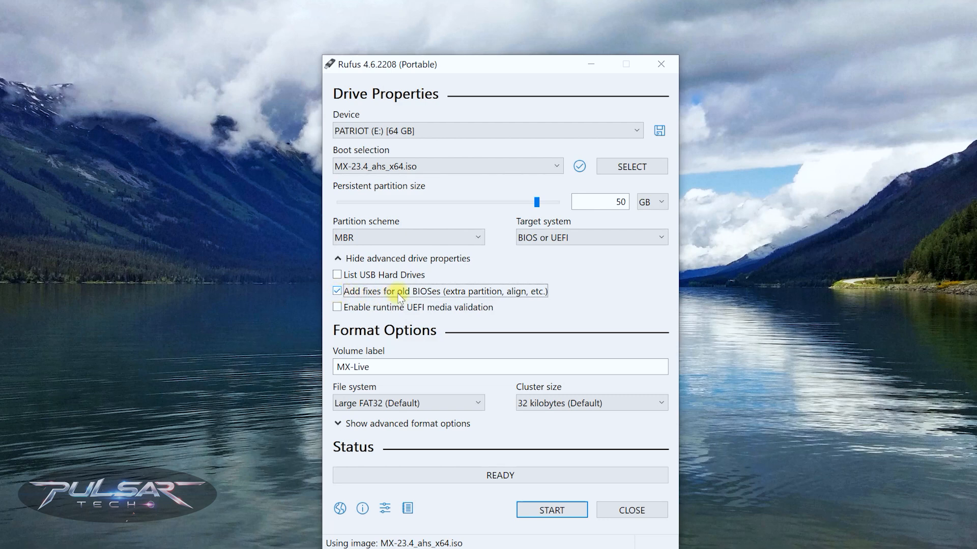
pyautogui.moveTo(343, 310)
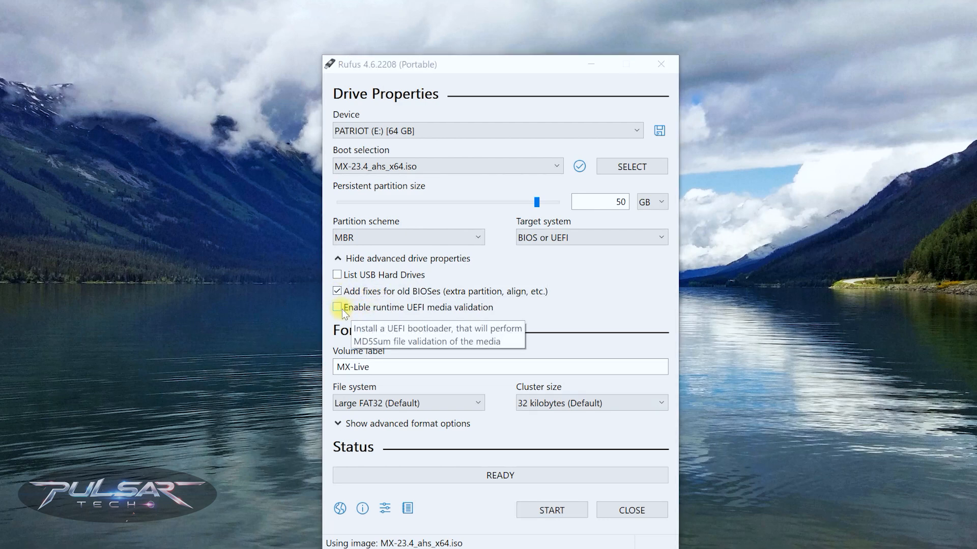
pyautogui.moveTo(417, 309)
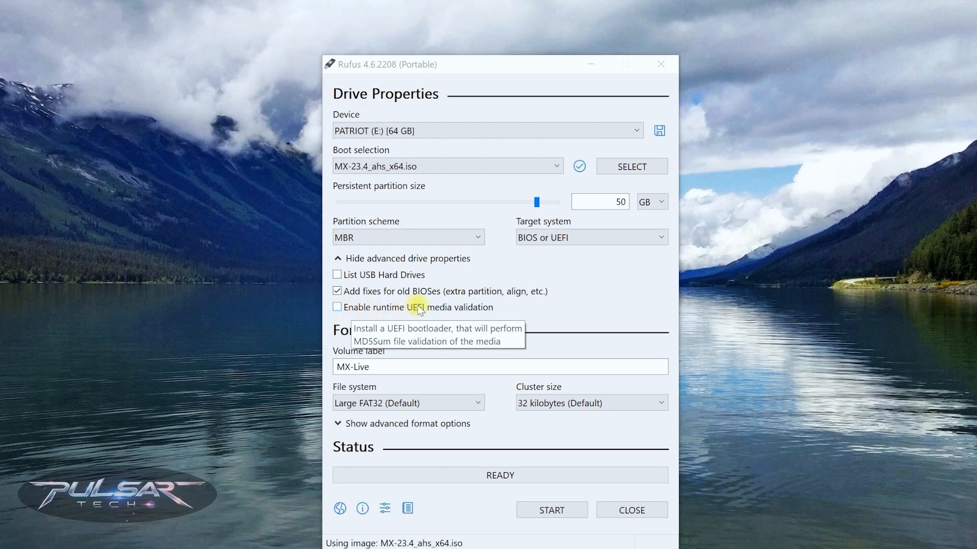
pyautogui.moveTo(492, 314)
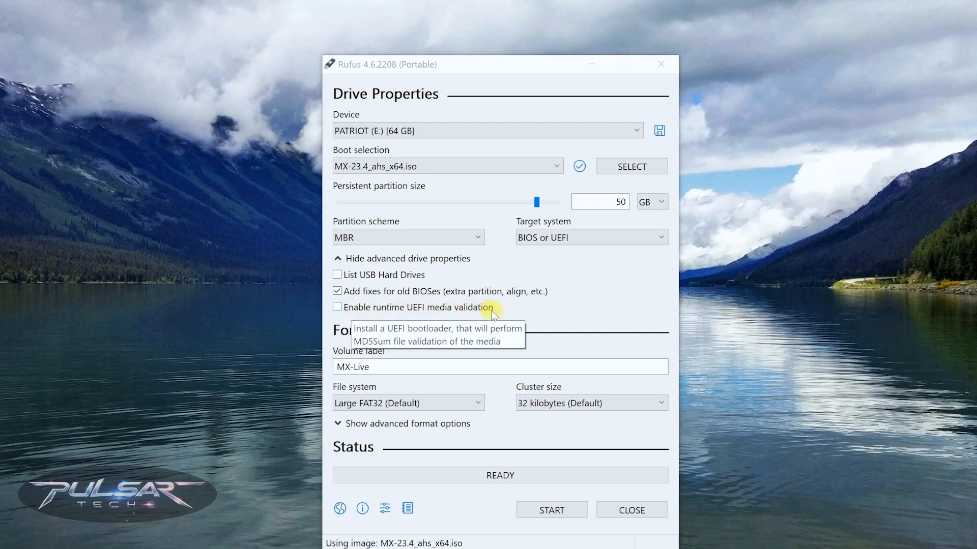
pyautogui.moveTo(493, 314)
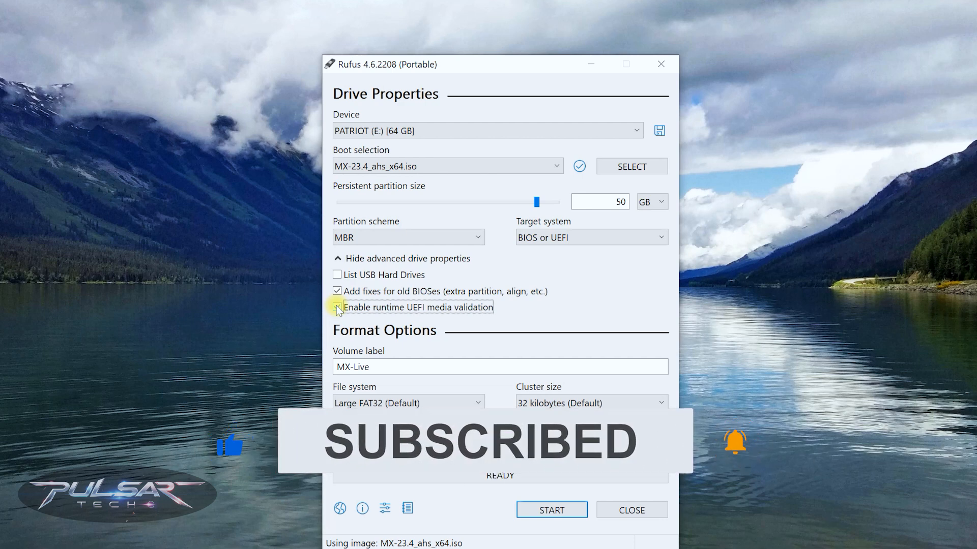
# Enable runtime UEFI media validation for the drive.
pyautogui.click(337, 307)
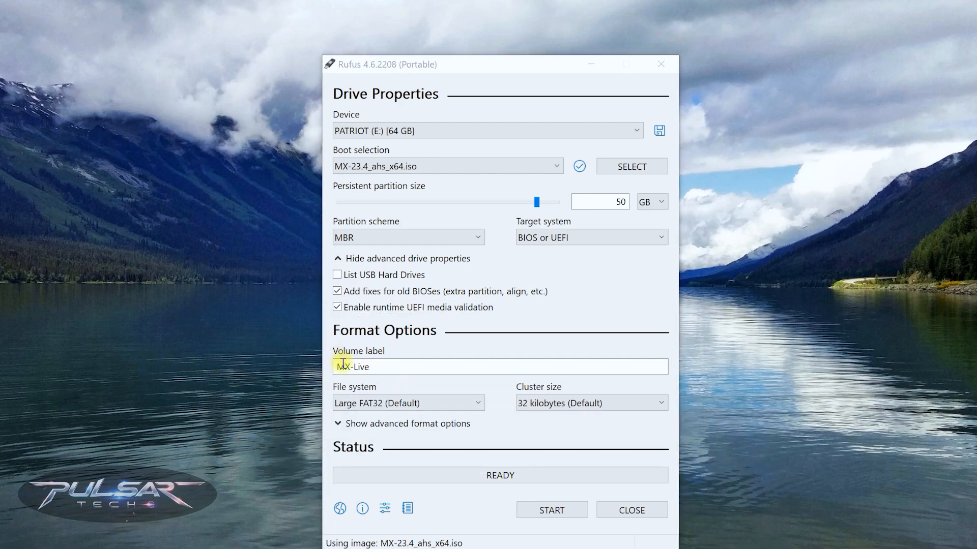
pyautogui.moveTo(342, 366)
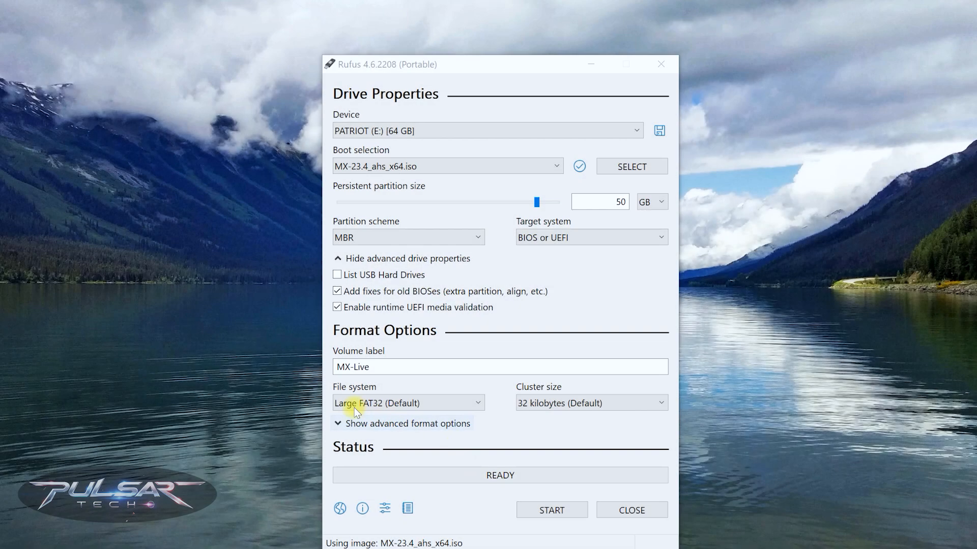
pyautogui.click(408, 402)
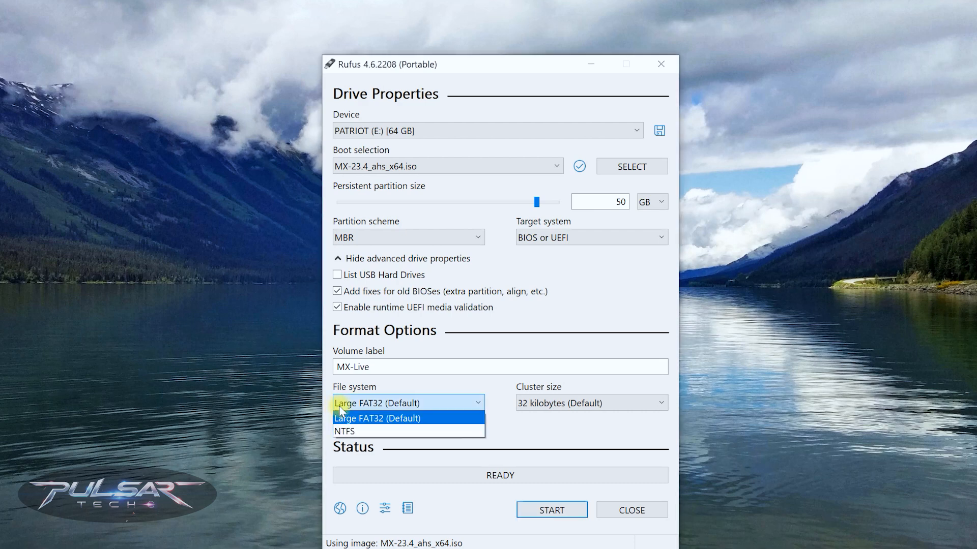
pyautogui.moveTo(343, 431)
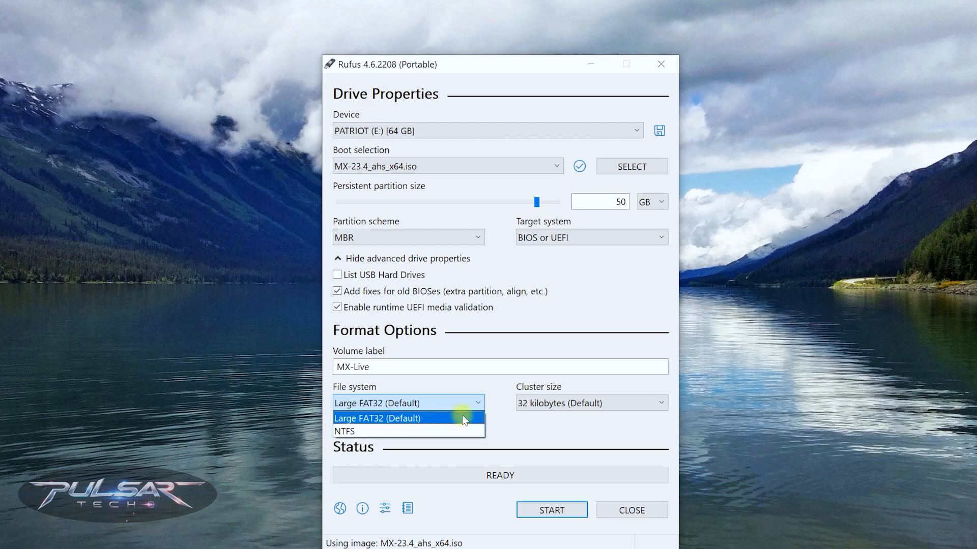
pyautogui.click(377, 418)
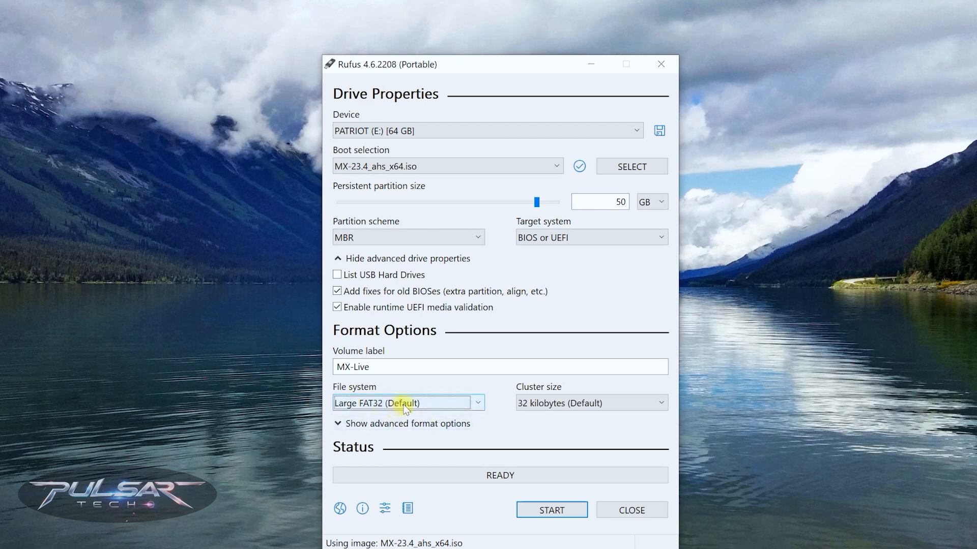
pyautogui.moveTo(487, 414)
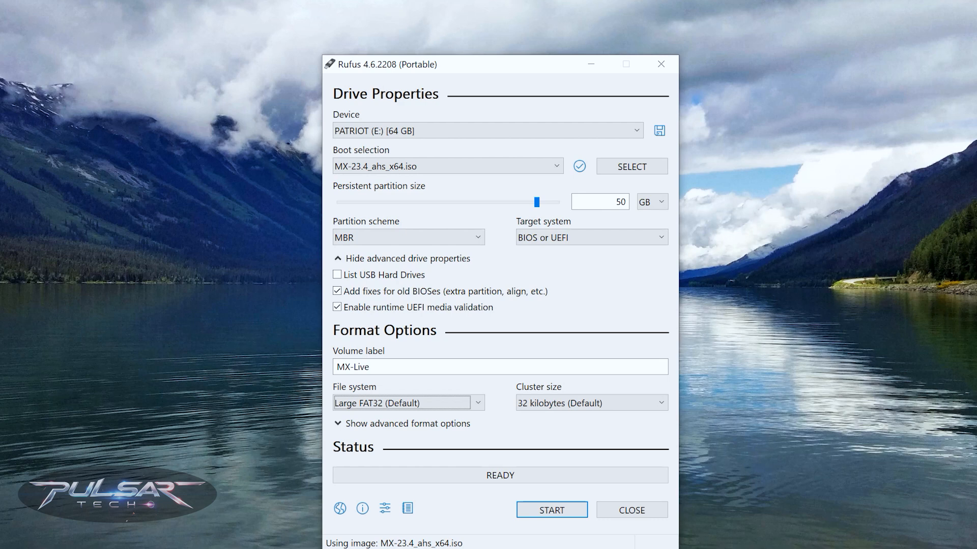
pyautogui.moveTo(873, 298)
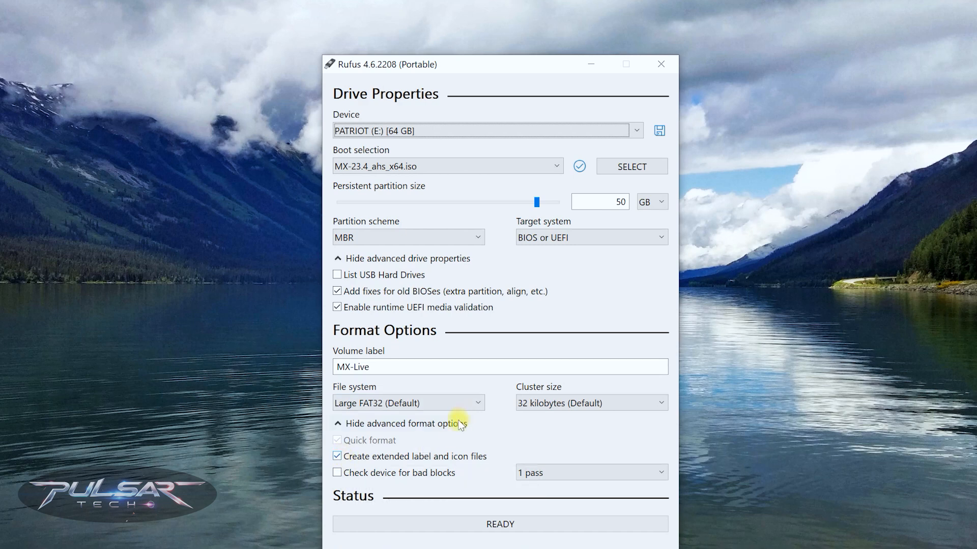
pyautogui.moveTo(405, 473)
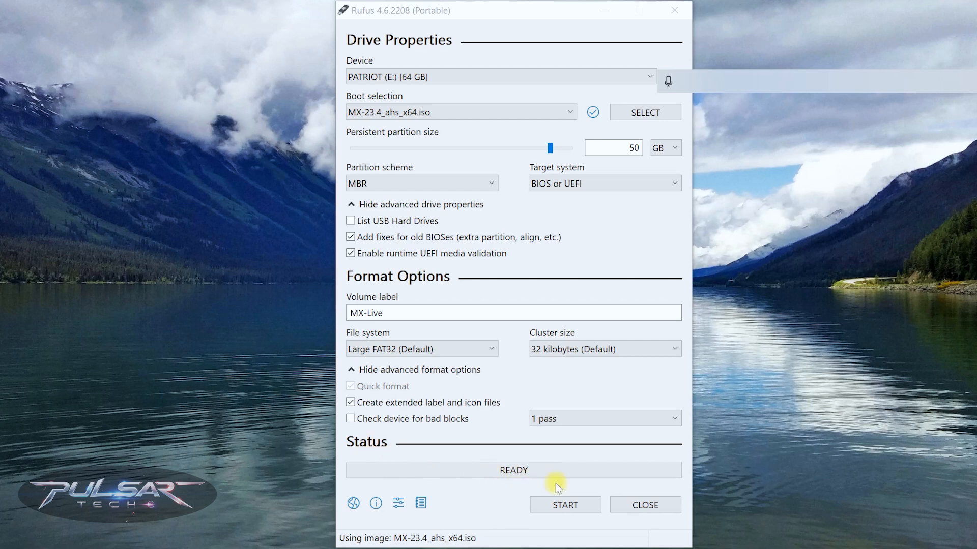
pyautogui.moveTo(564, 505)
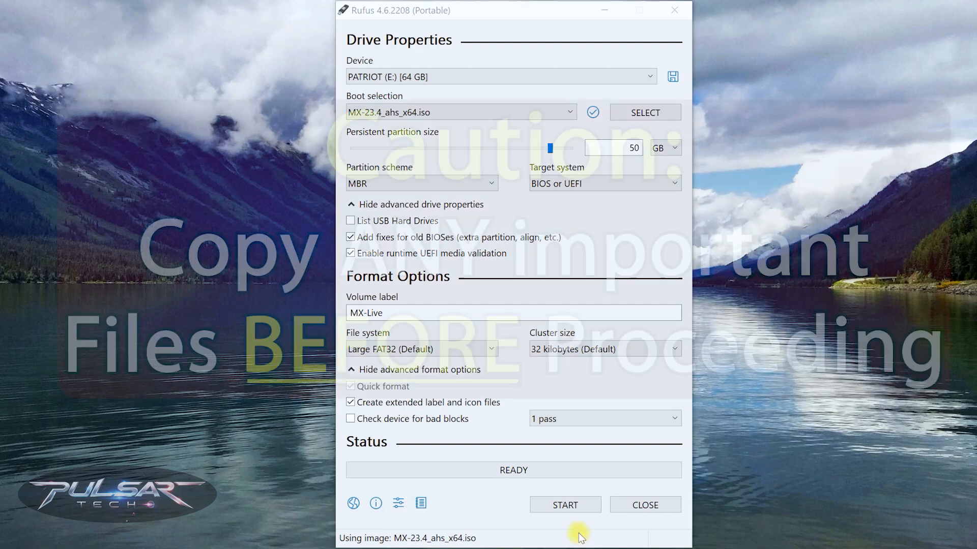
pyautogui.moveTo(565, 504)
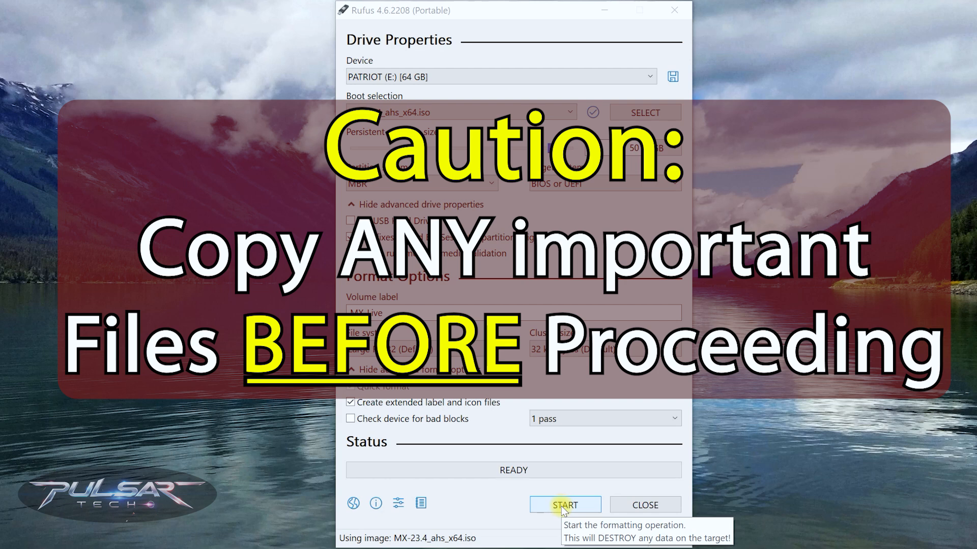
pyautogui.moveTo(565, 506)
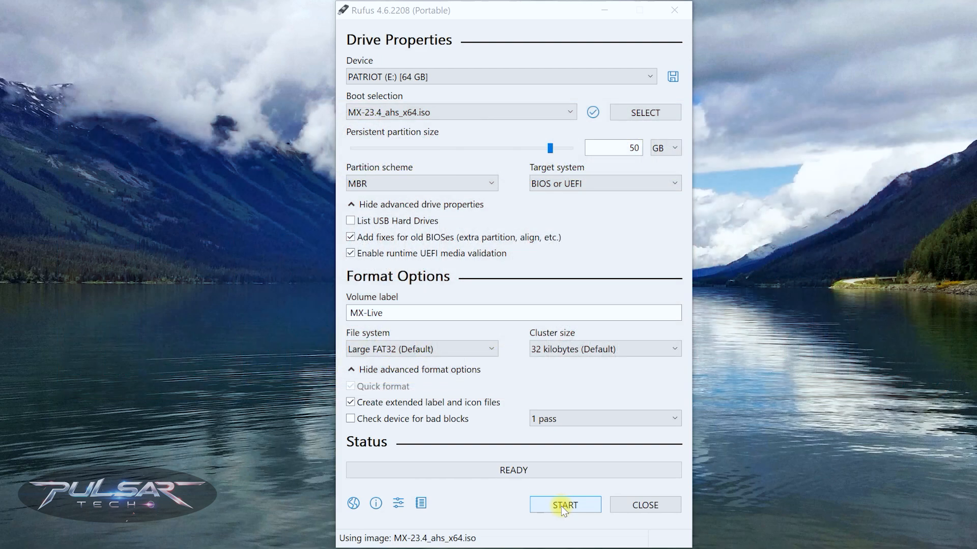
# Start writing the image to the 64 GB PATRIOT drive and accept the data-loss warning.
pyautogui.click(563, 505)
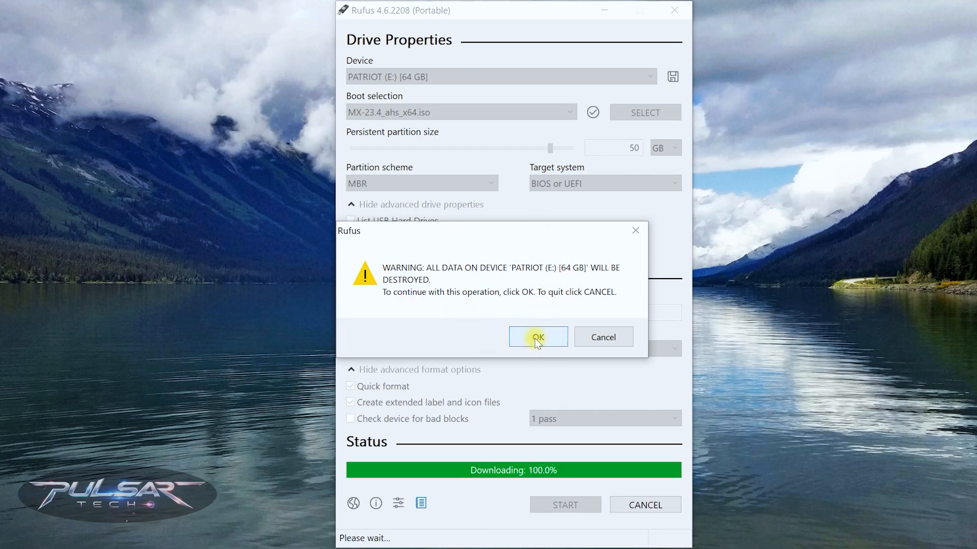
pyautogui.click(537, 337)
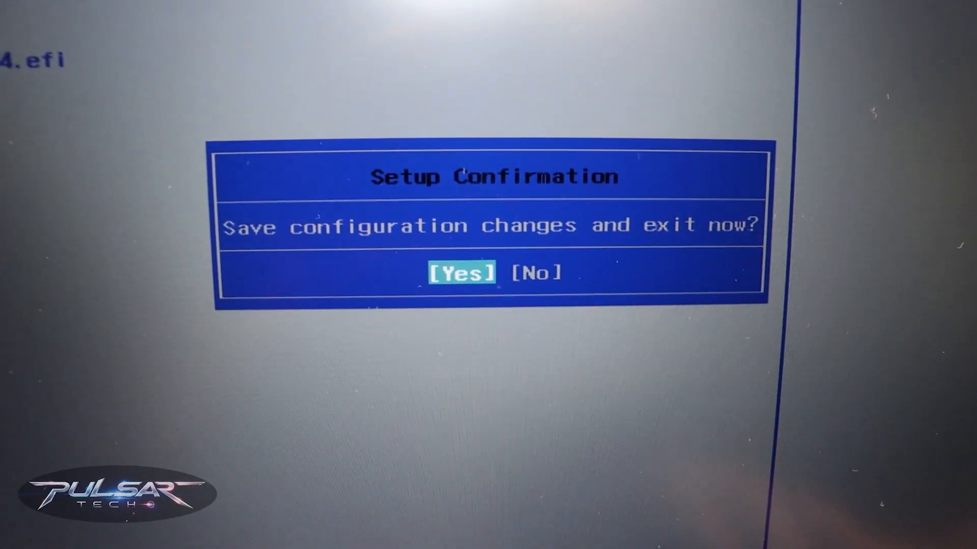
# Confirm Yes in the Setup Confirmation dialog to save BIOS changes and exit.
pyautogui.press('Return')
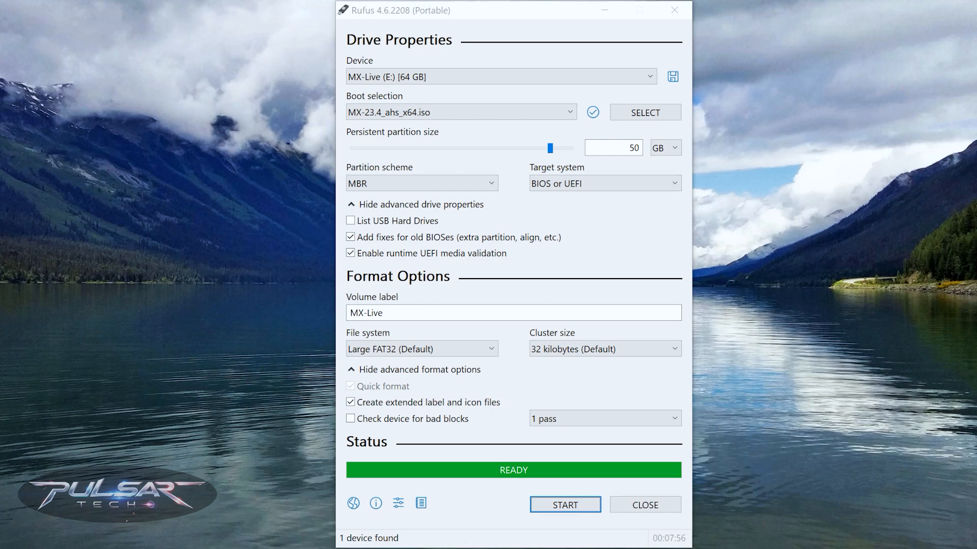
pyautogui.moveTo(487, 328)
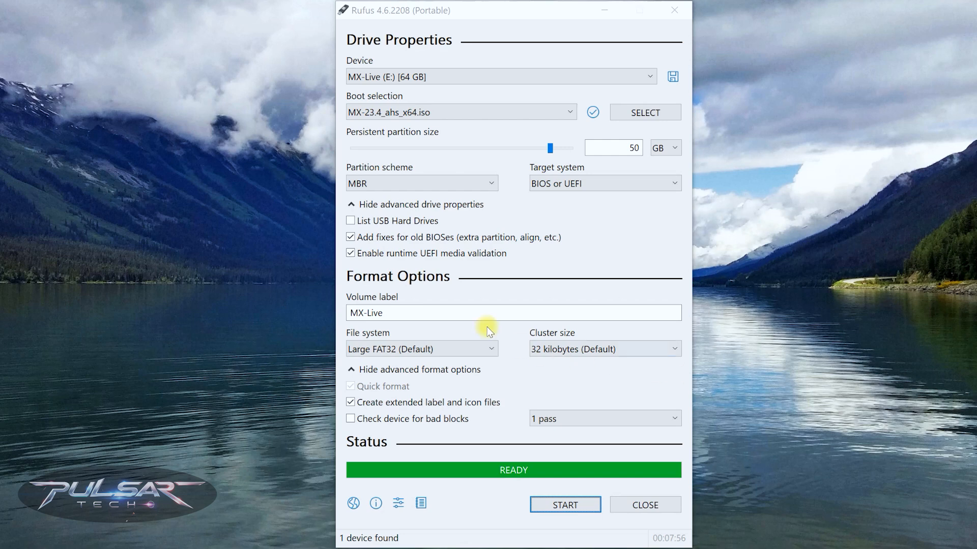
pyautogui.moveTo(645, 506)
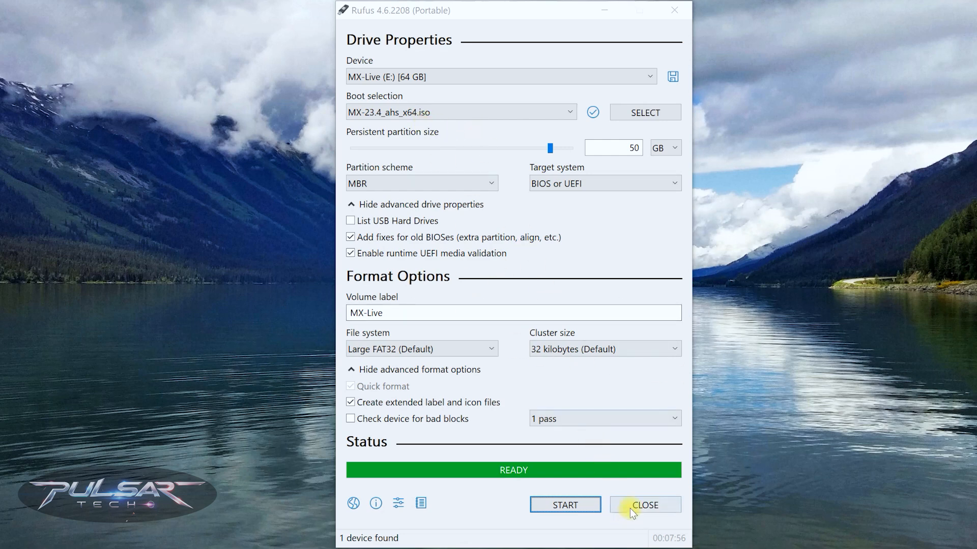
# Close Rufus with the MX-Live drive showing READY.
pyautogui.click(645, 505)
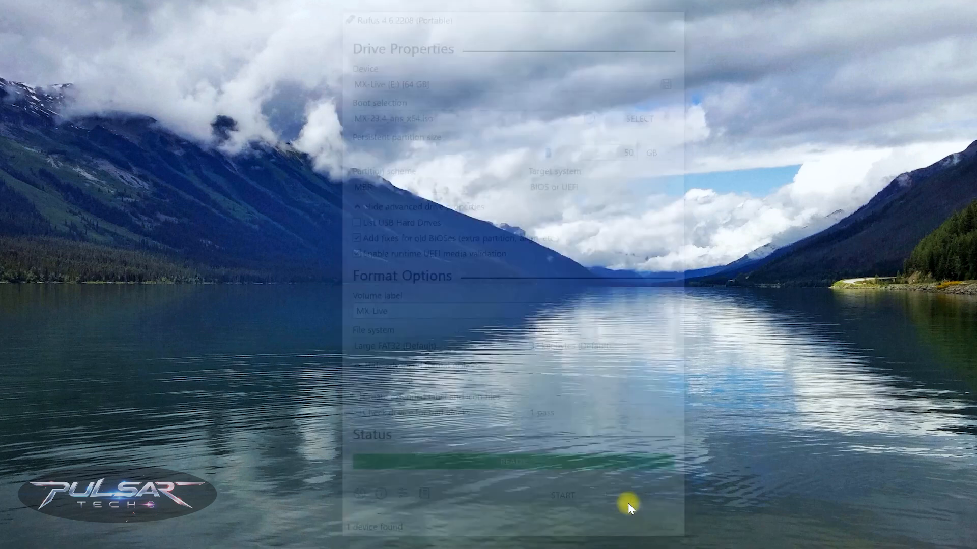